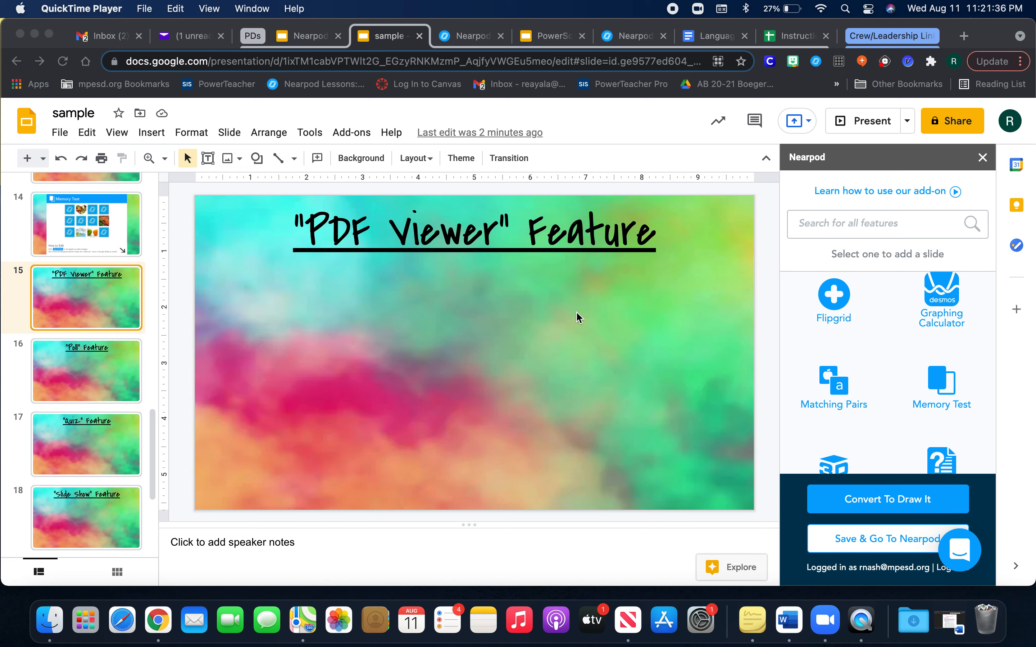
mouse_move(89, 403)
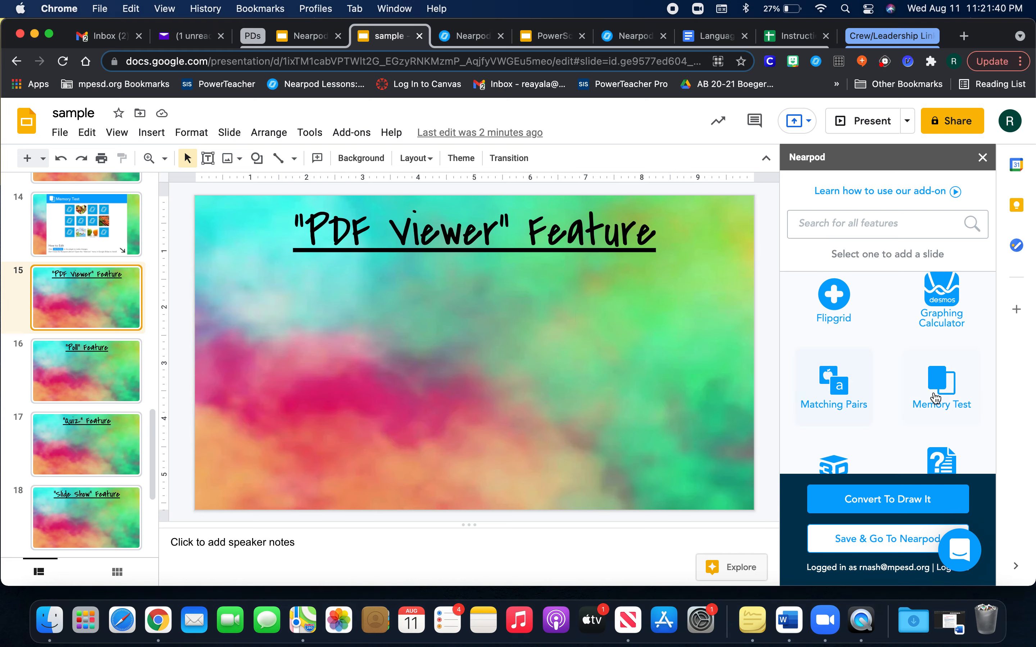
- Start a Nearpod PDF Viewer slide, try uploading from the computer, then cancel the Mac file chooser
scroll(down, 3)
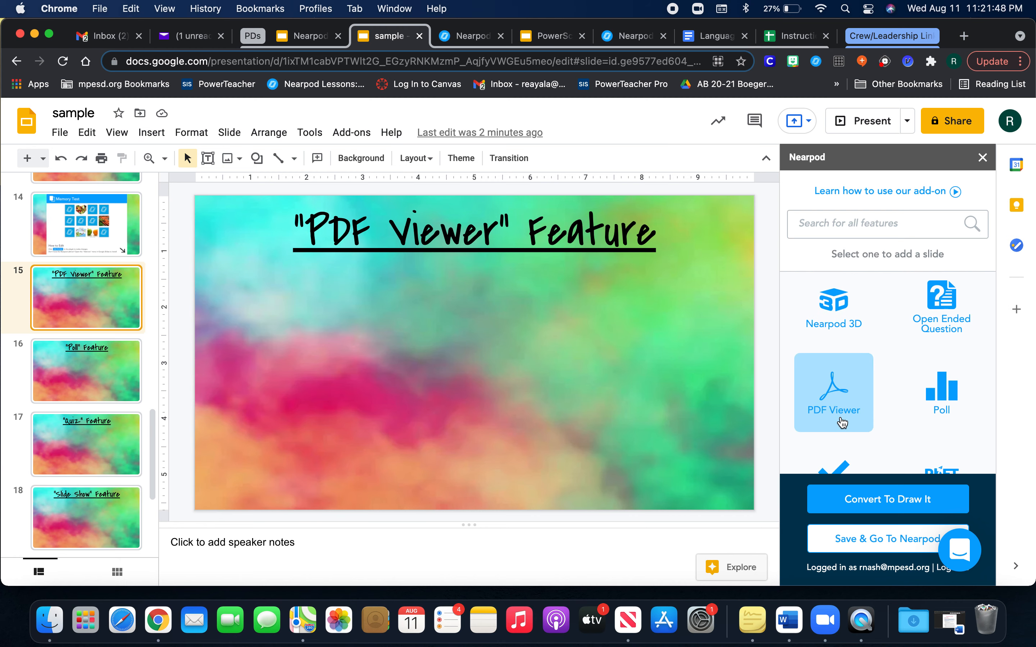
click(832, 392)
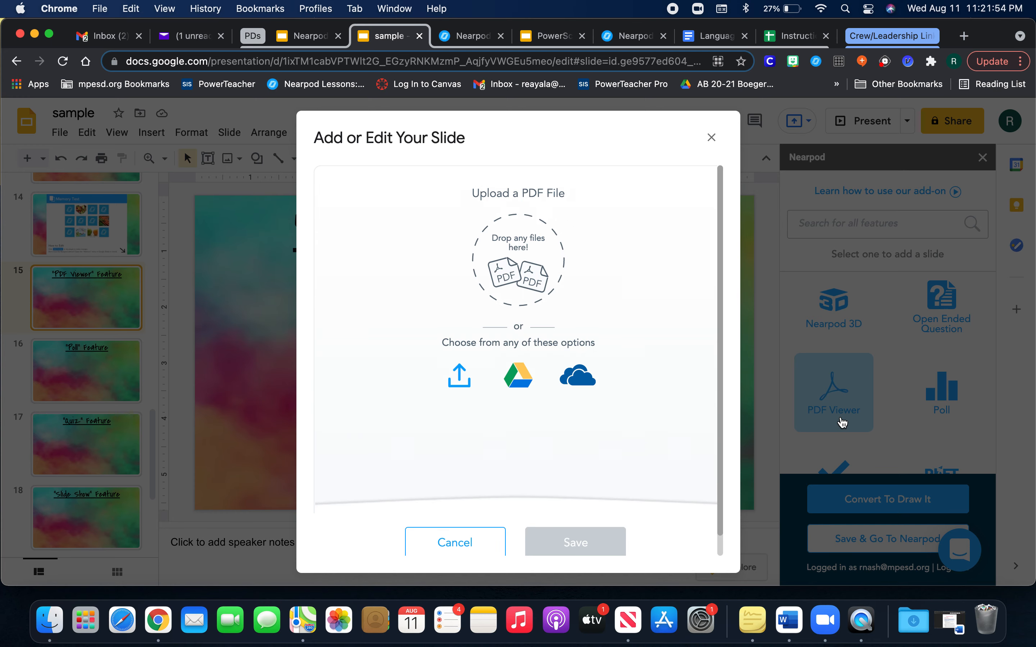
click(458, 375)
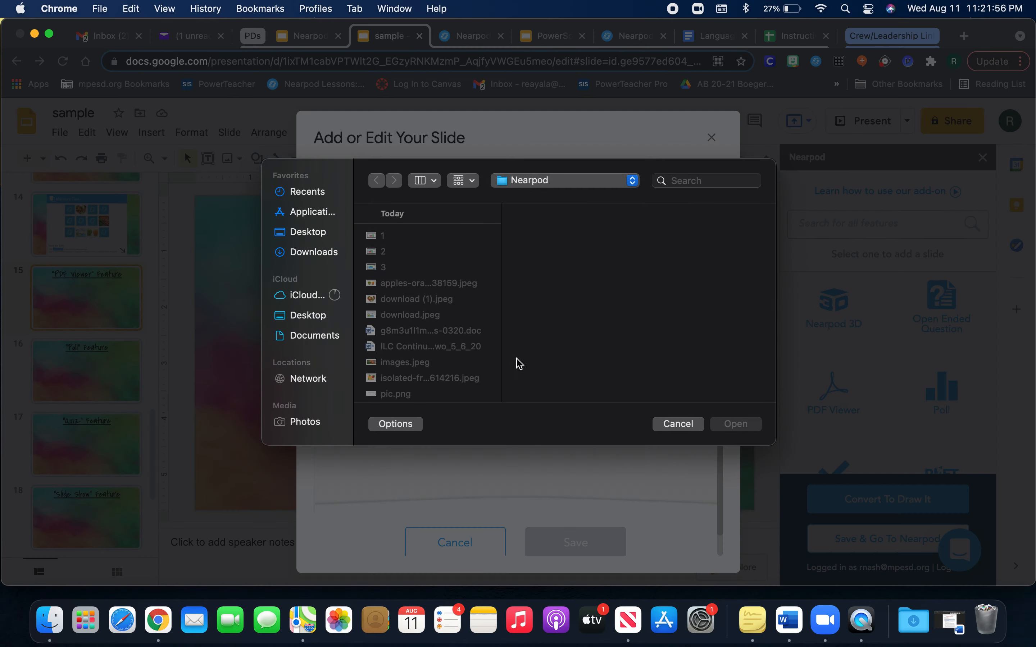
mouse_move(411, 324)
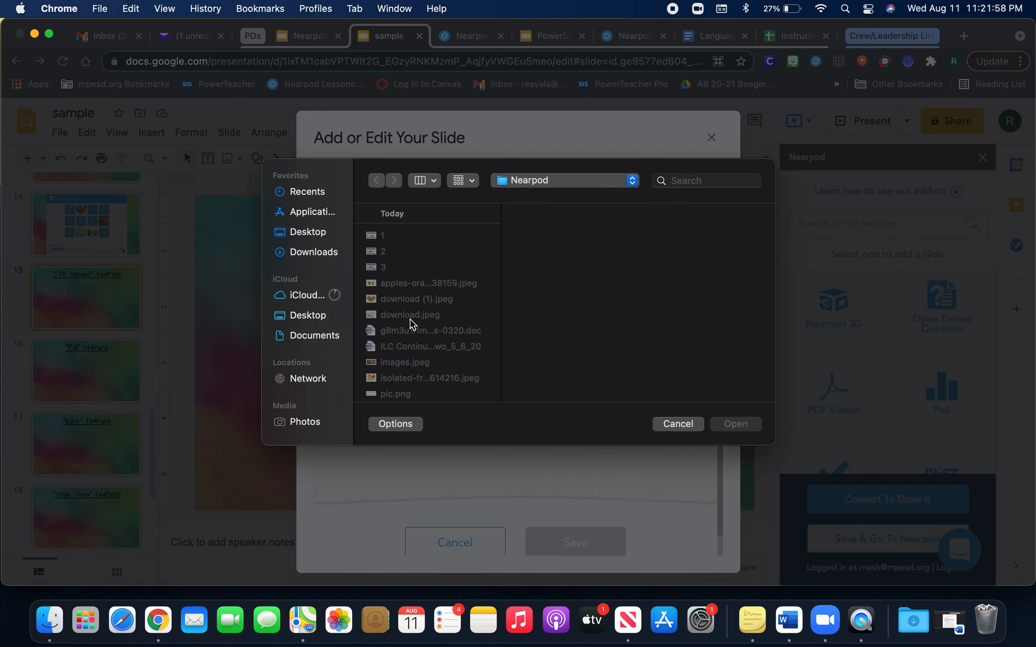
scroll(down, 3)
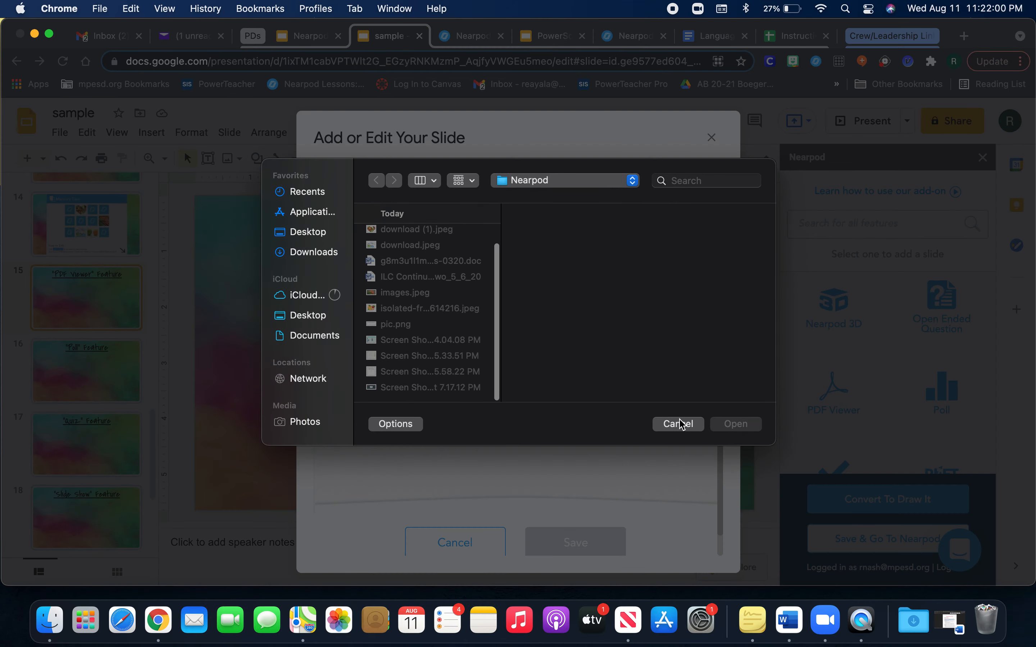
click(677, 424)
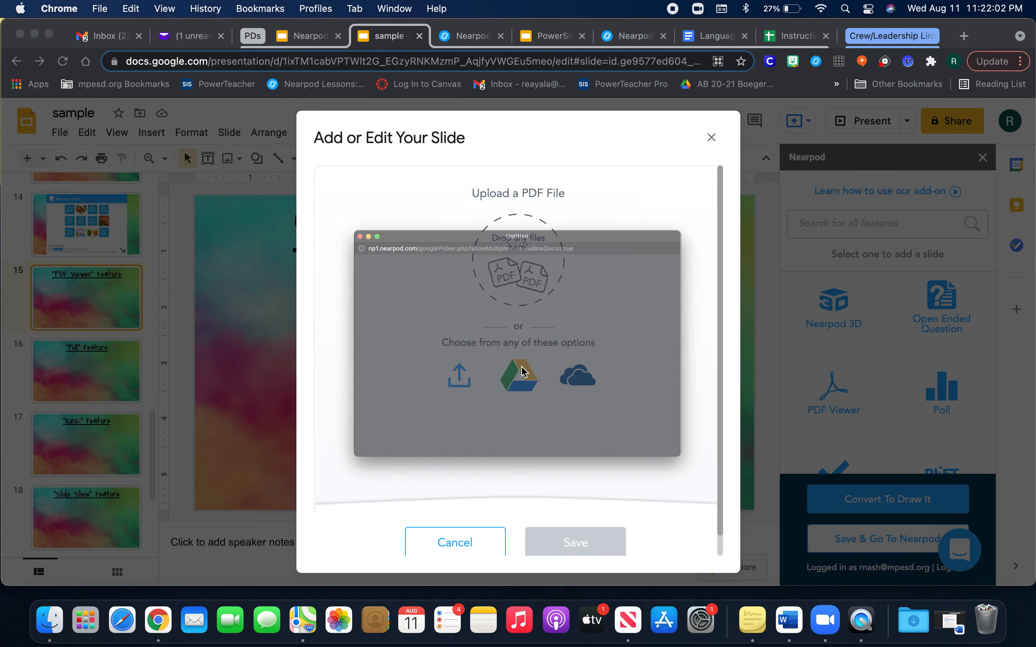
- Search Google Drive for 'pd' and select the On the Bus worksheet PDF
click(519, 376)
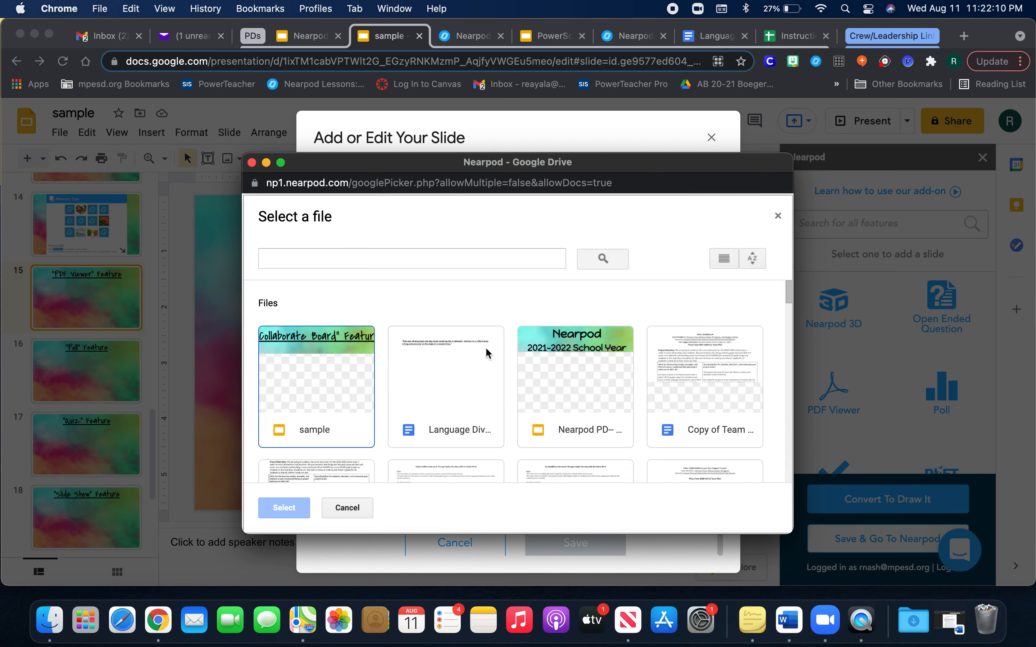
scroll(down, 3)
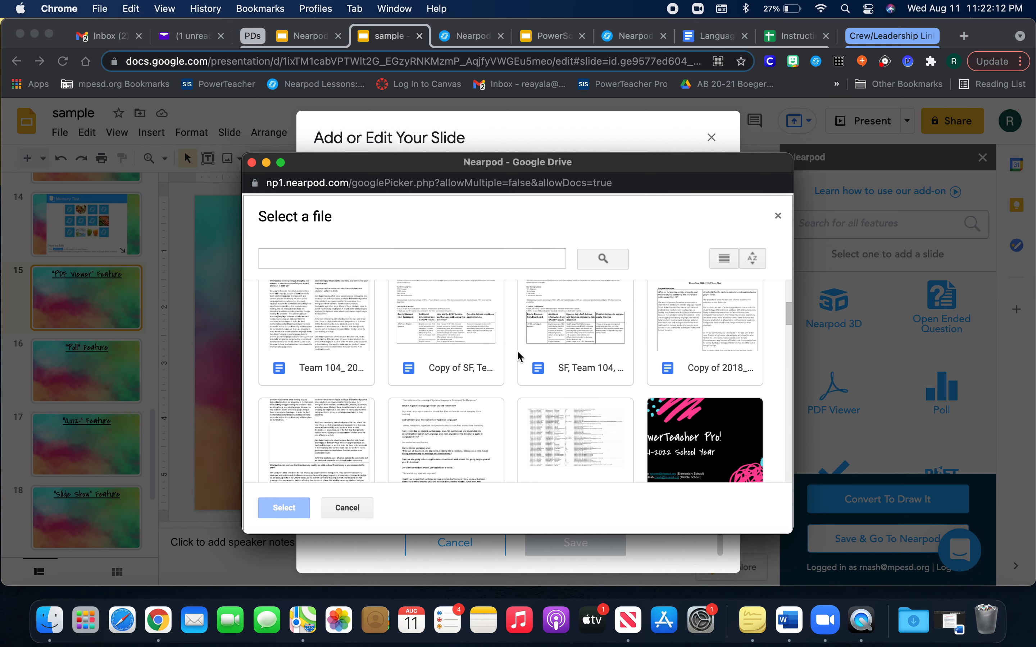
text(pdf)
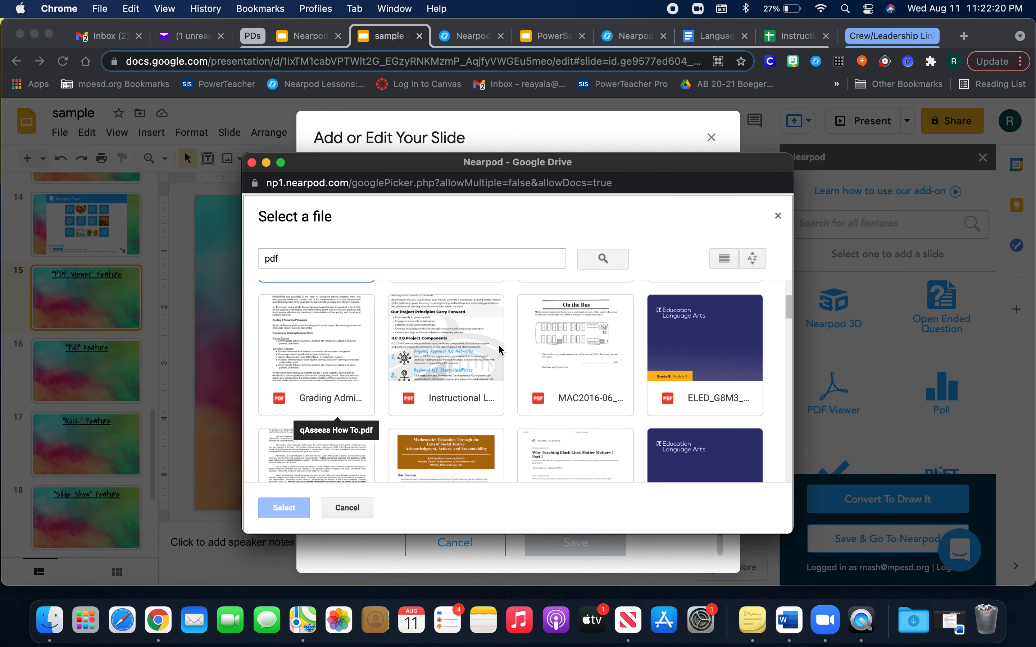
click(574, 355)
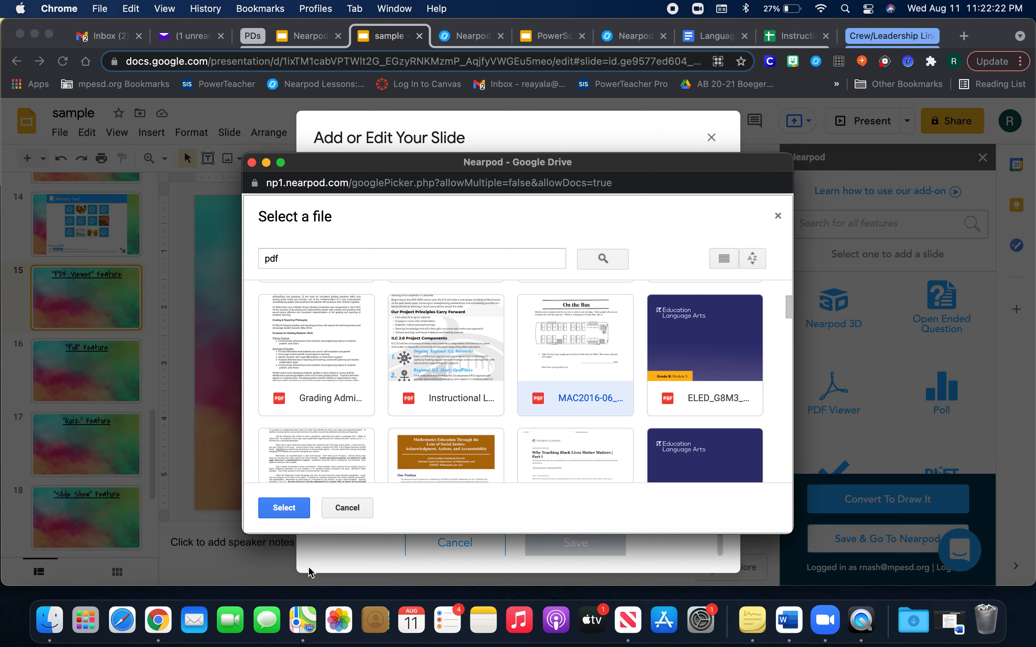
click(347, 508)
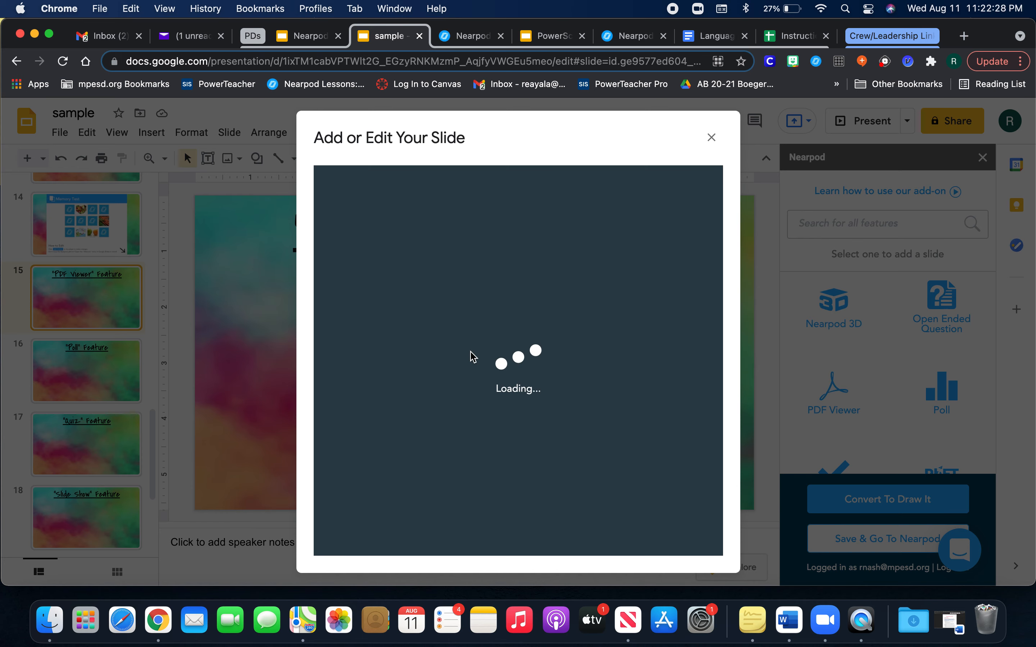
- Let the PDF Viewer slide insert and locate it as slide 16 in the filmstrip
scroll(up, 3)
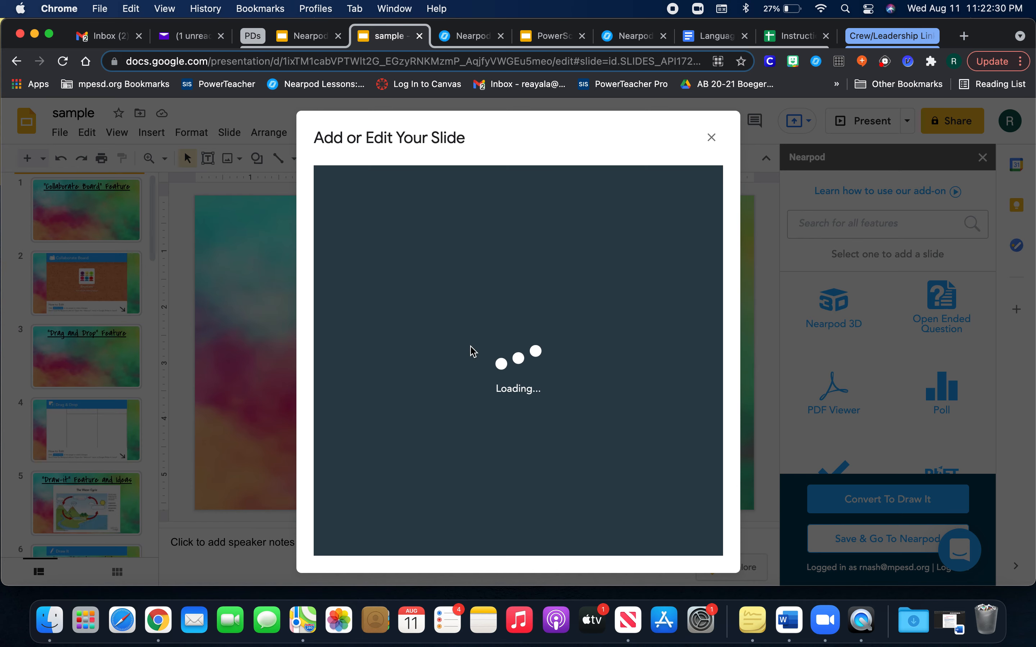
click(711, 137)
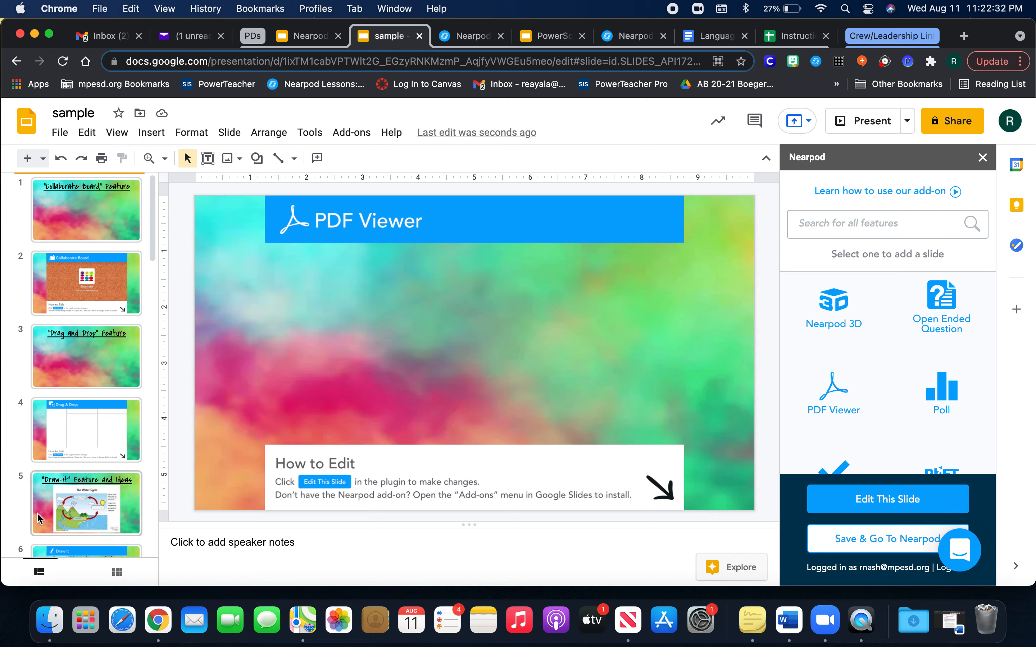
mouse_move(113, 442)
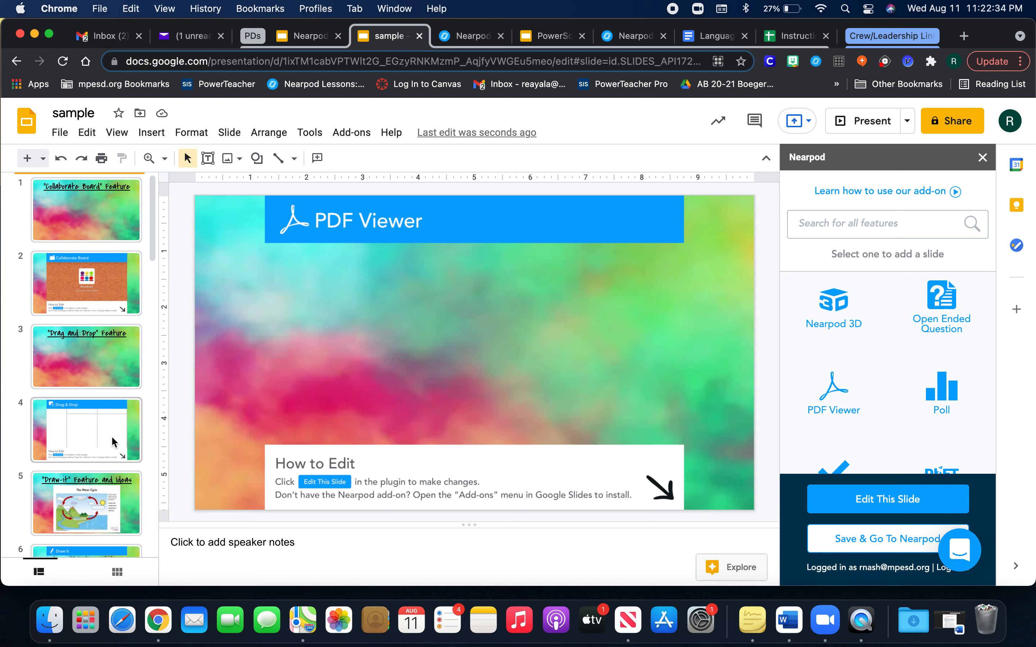
mouse_move(112, 442)
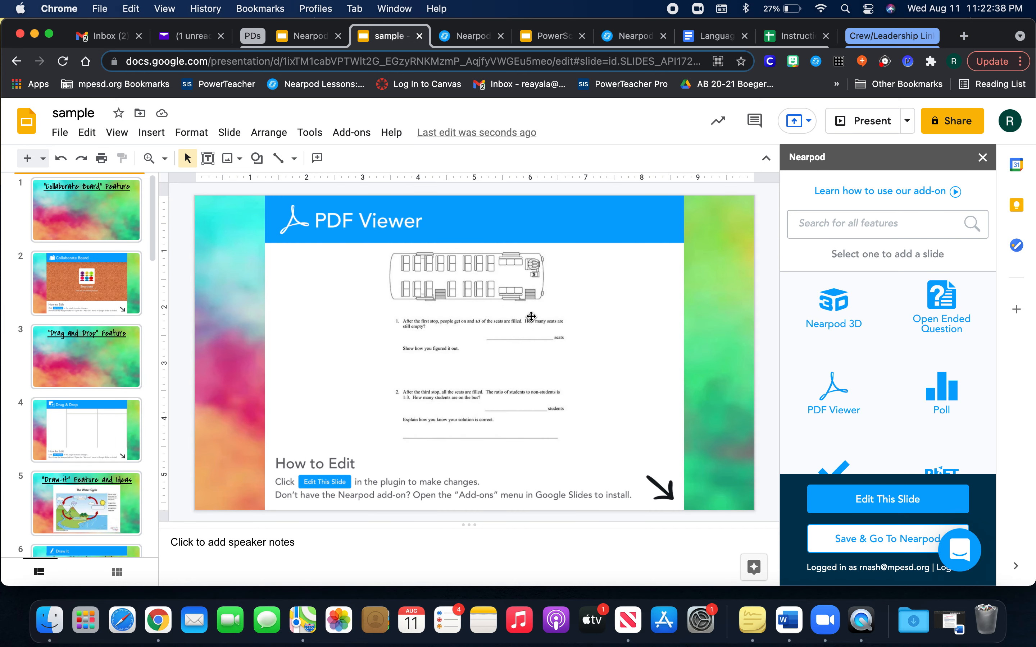
mouse_move(498, 320)
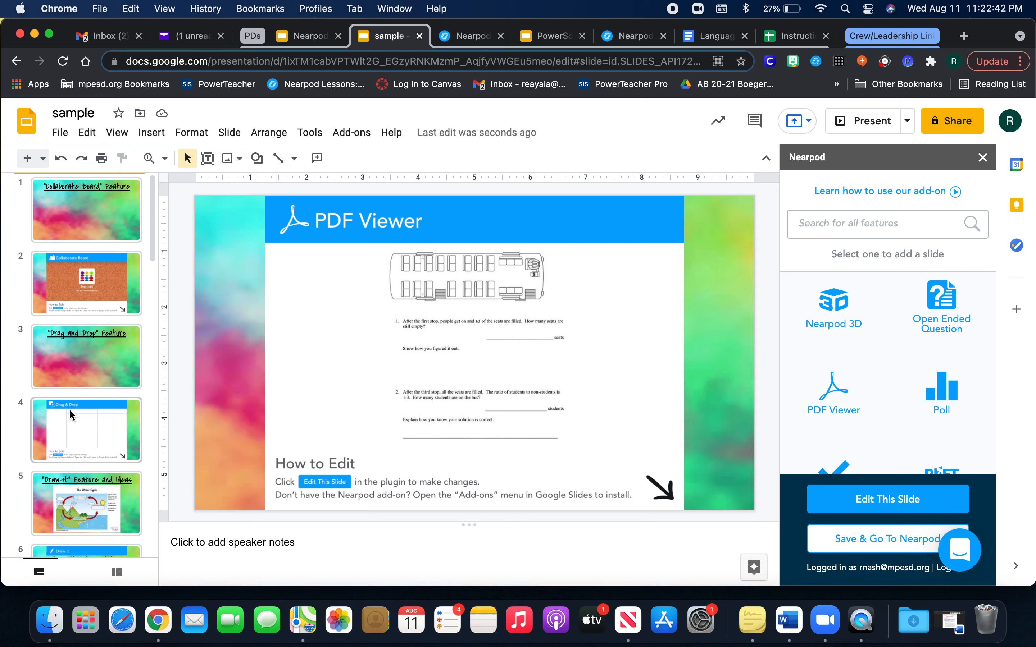
scroll(down, 3)
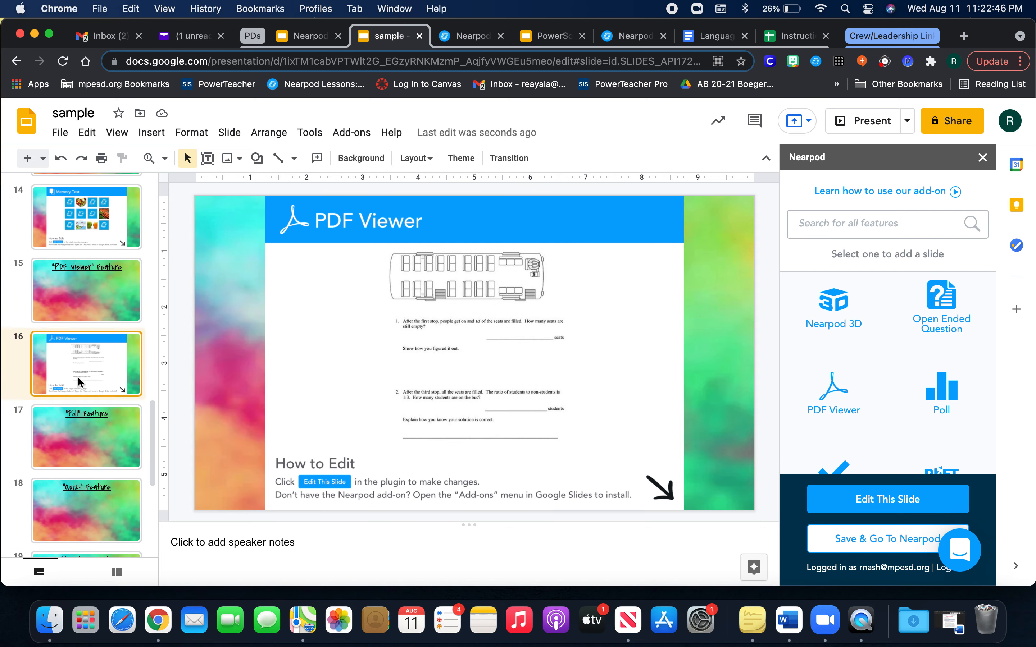
- Go to the Poll Feature slide (slide 17) and start a new Nearpod poll
click(85, 437)
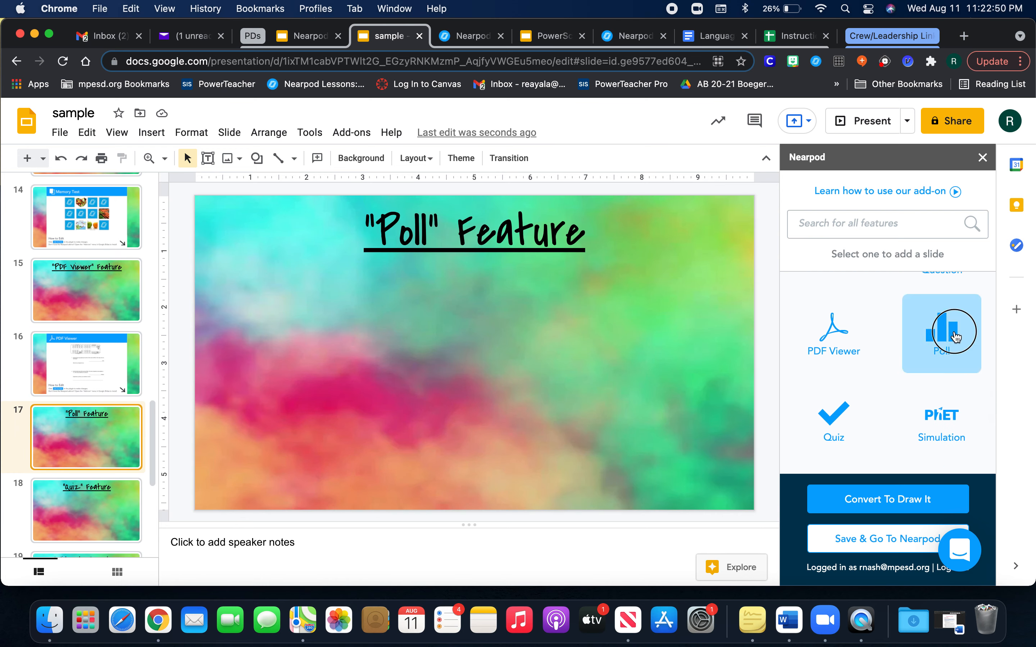
click(940, 334)
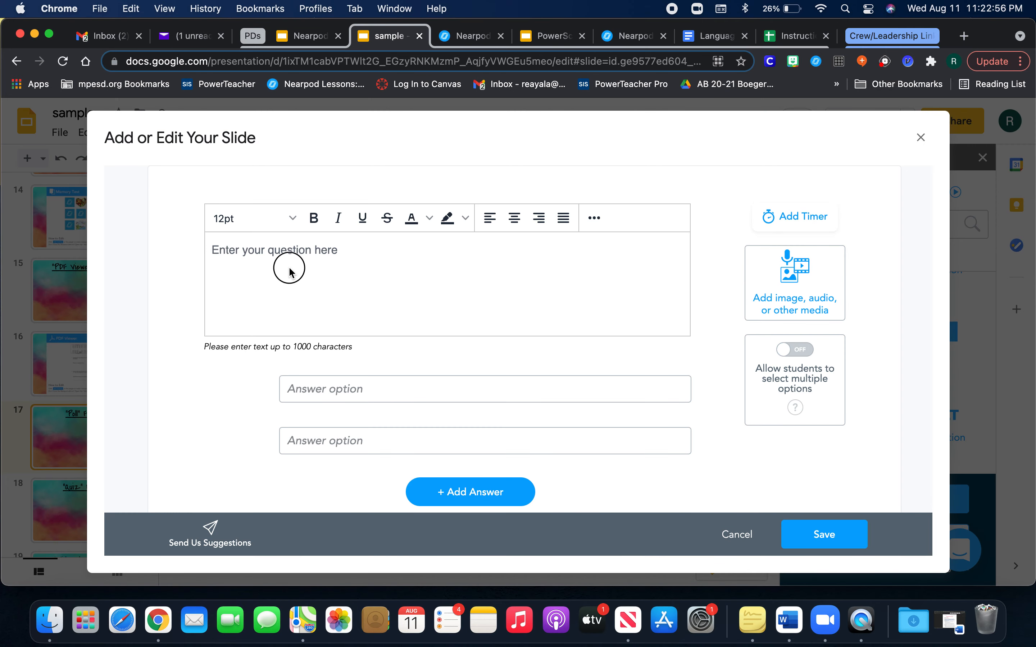
- Write the poll 'How are you feeling today?' with answers 'I'm feeling well' and 'Not feeling so well'
text(How are you fee)
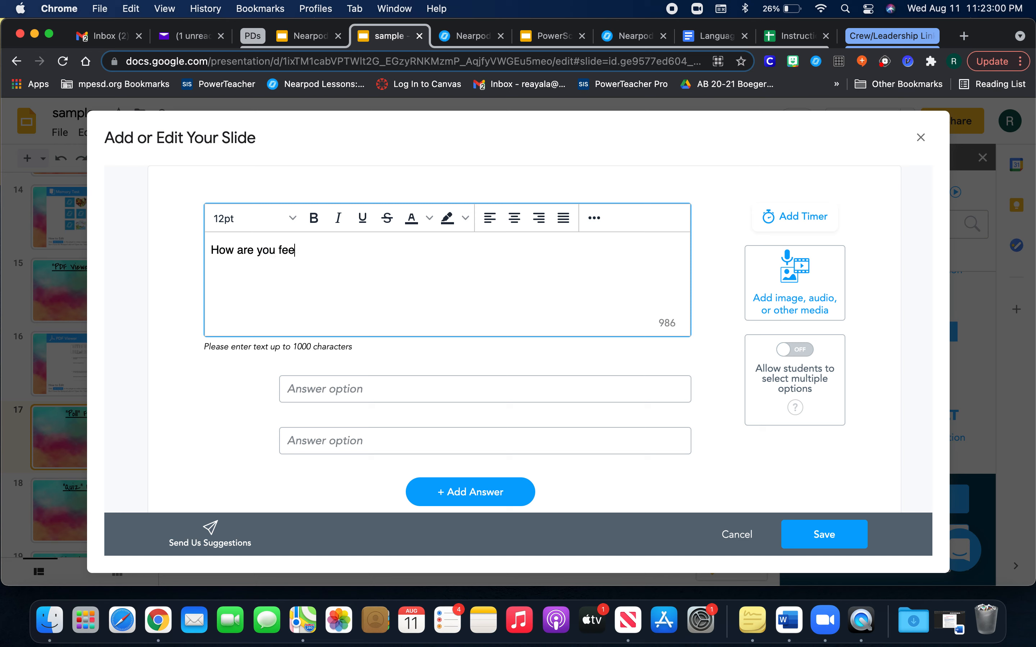
text(ling today?)
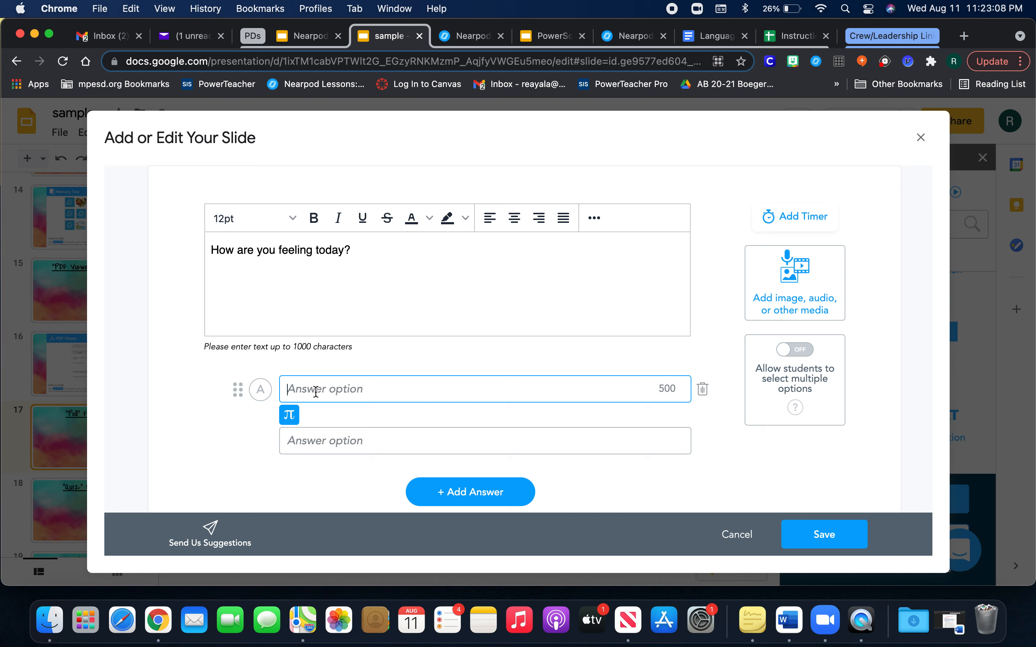
text(l)
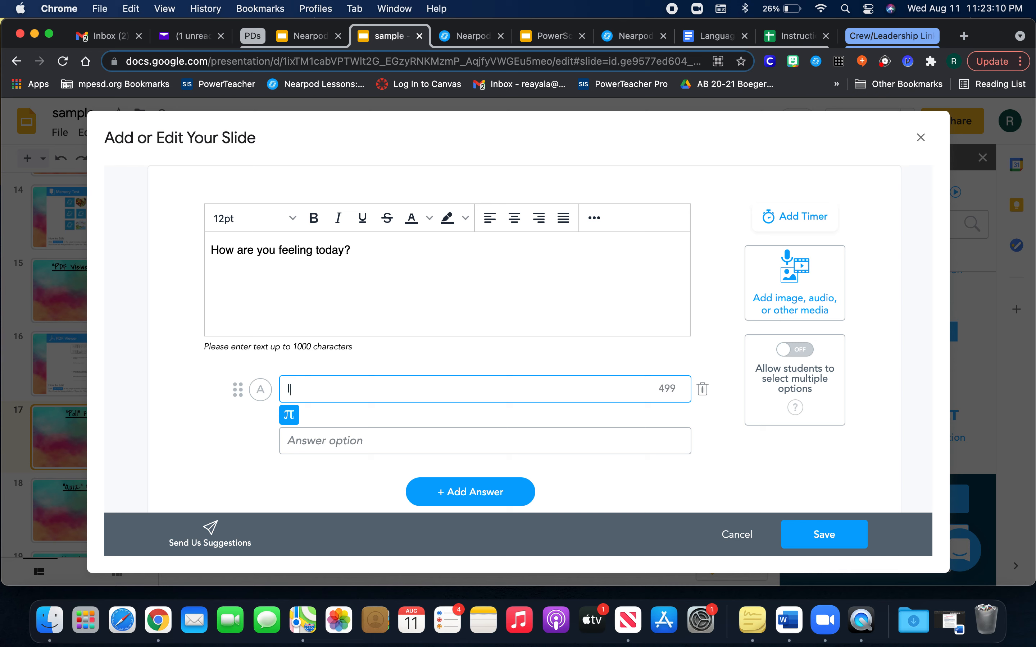
text(I'm feeling we)
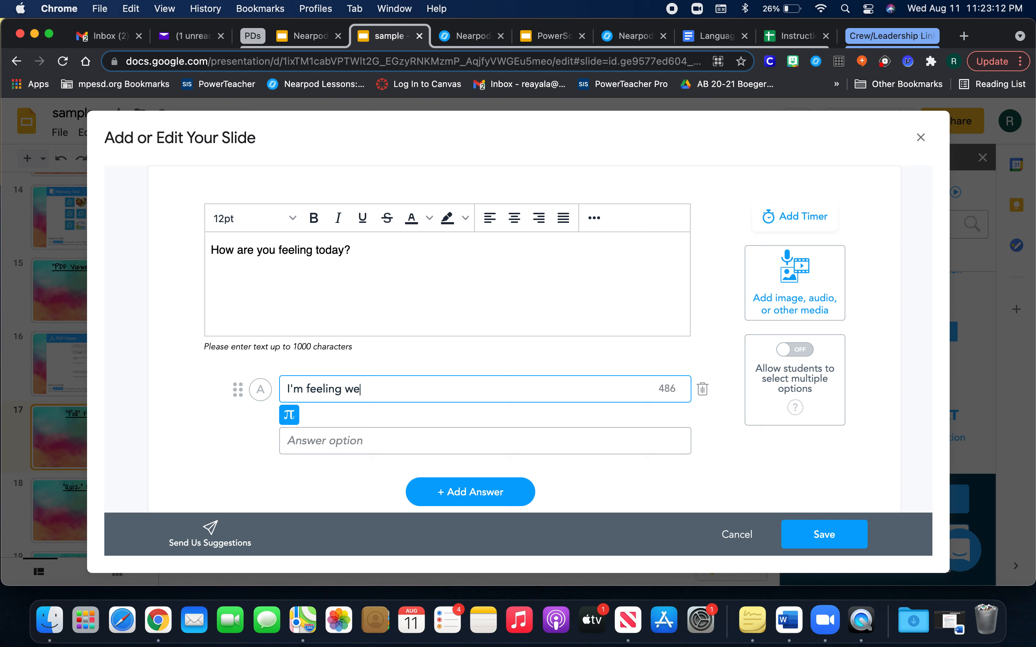
text(Not fee)
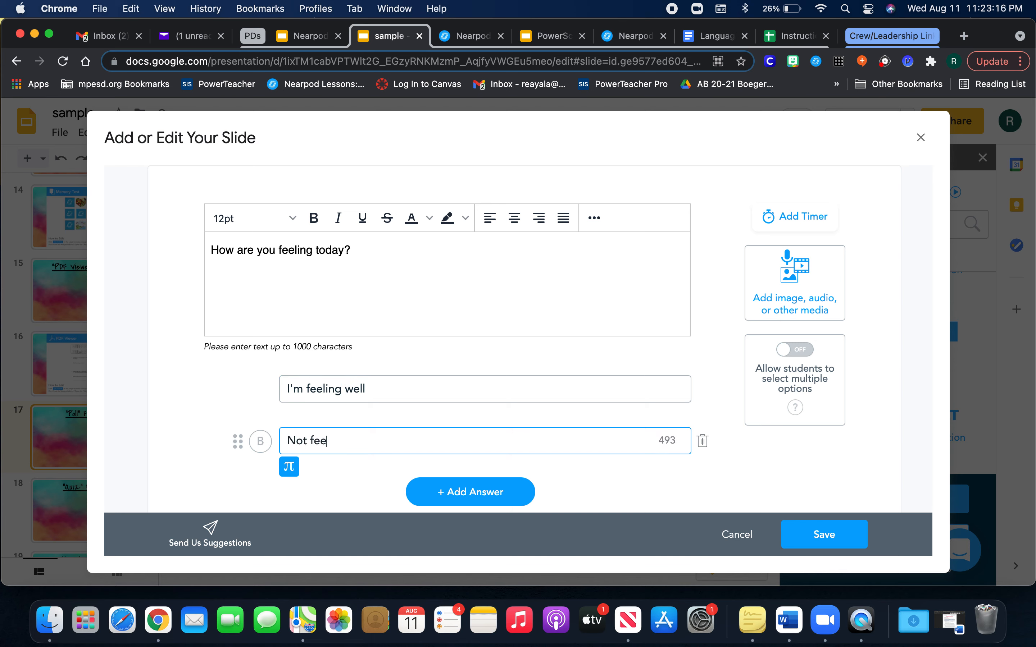
text(ling so we)
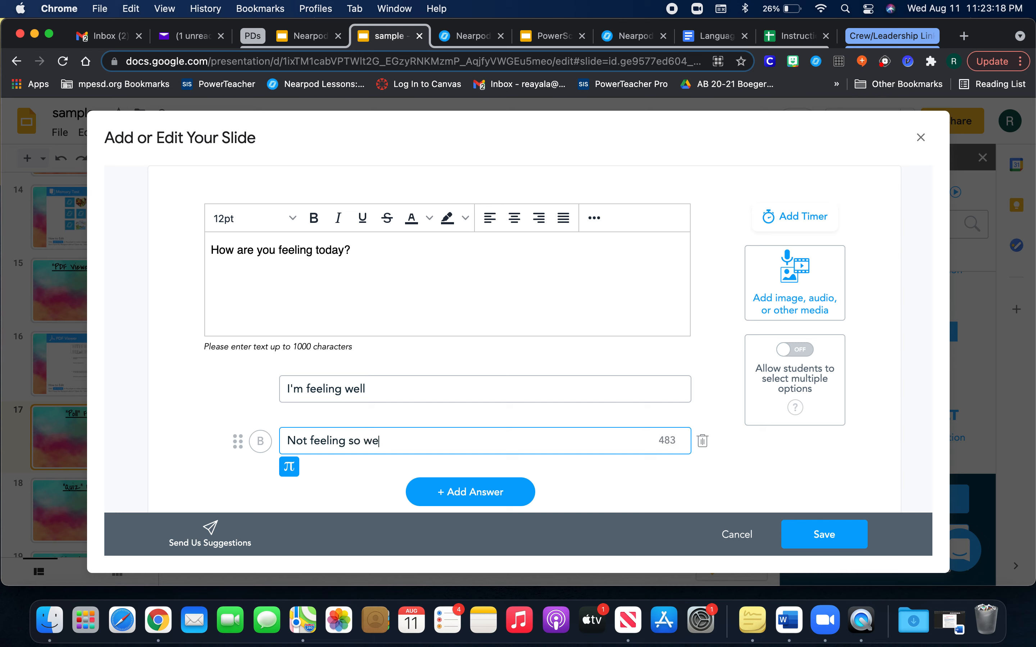
text(ll)
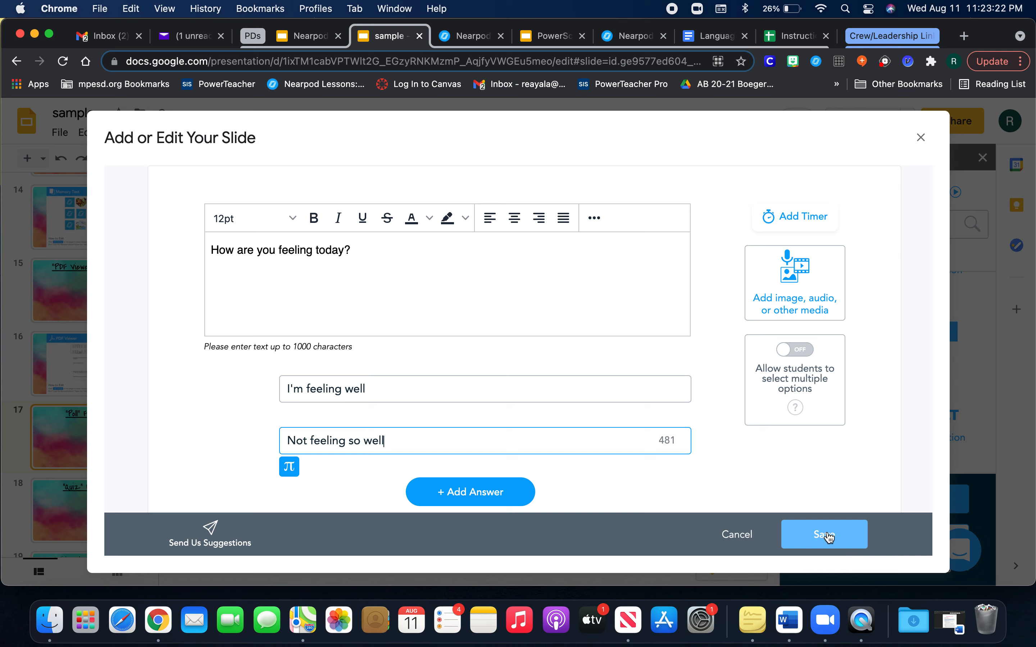
mouse_move(794, 311)
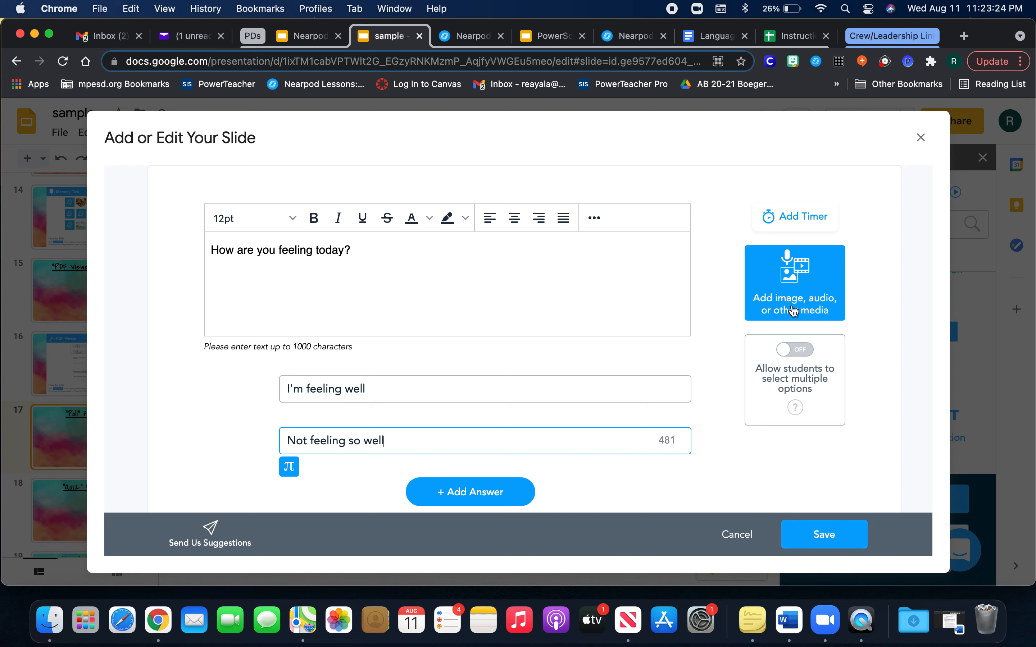
mouse_move(821, 296)
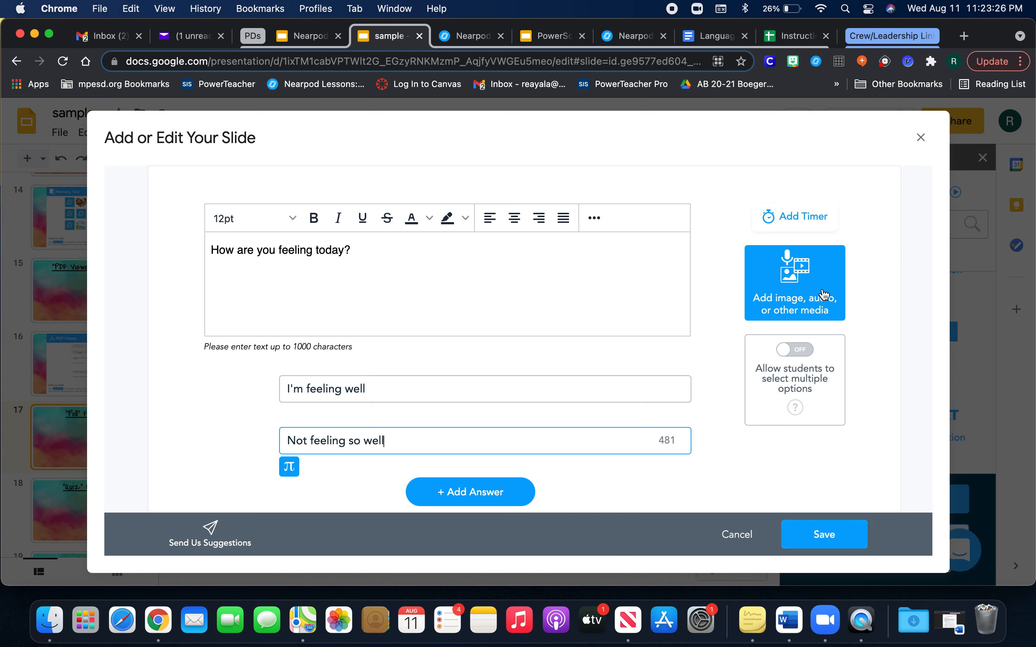
- Review the media attachment options offered for the poll question
click(794, 282)
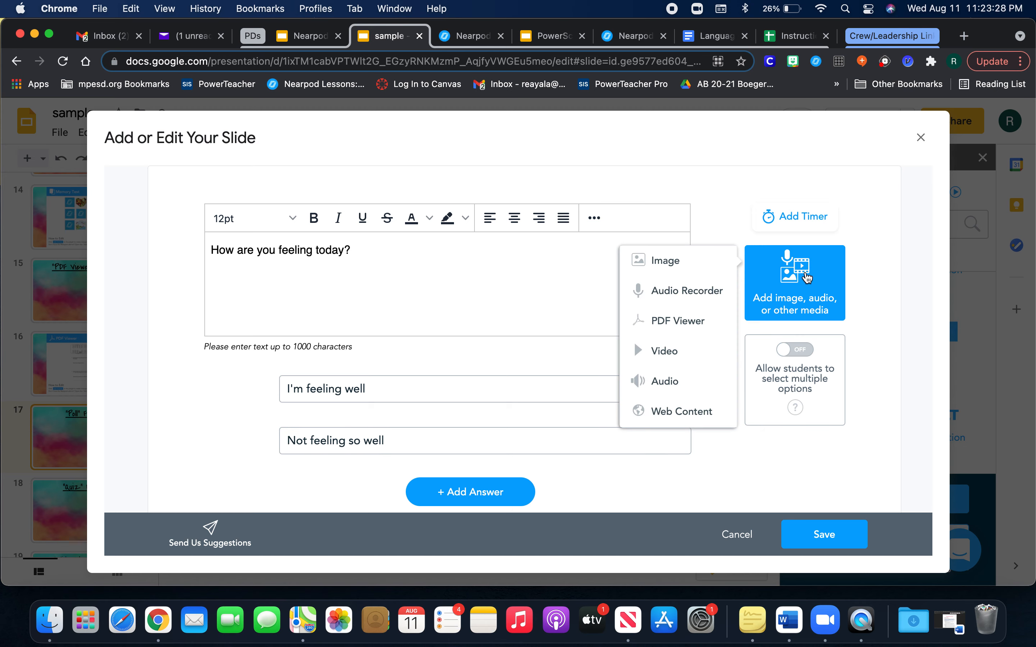
mouse_move(687, 291)
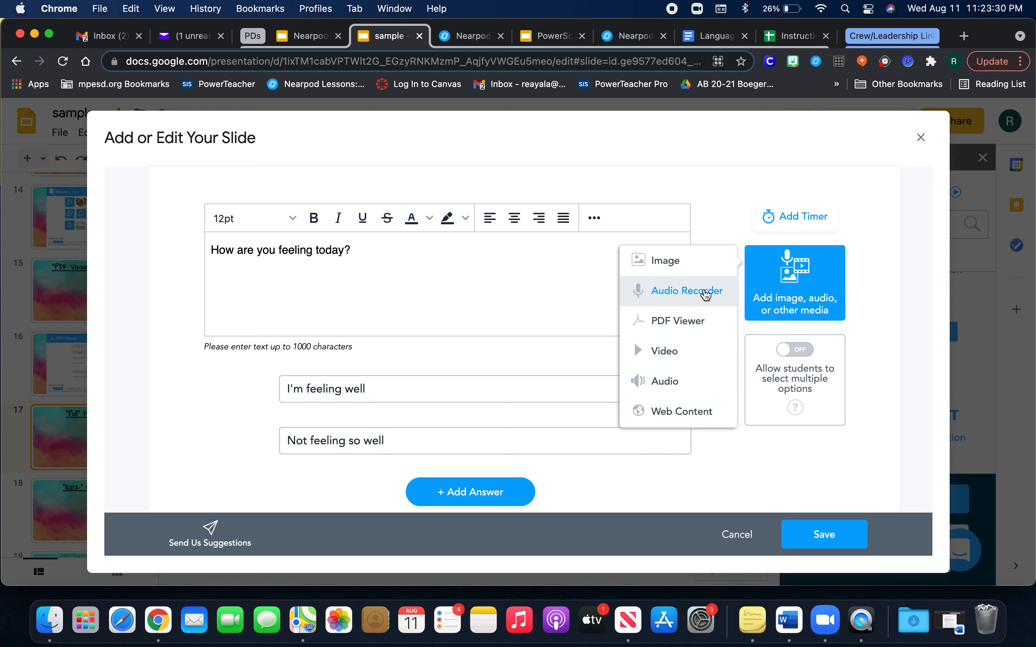
mouse_move(689, 281)
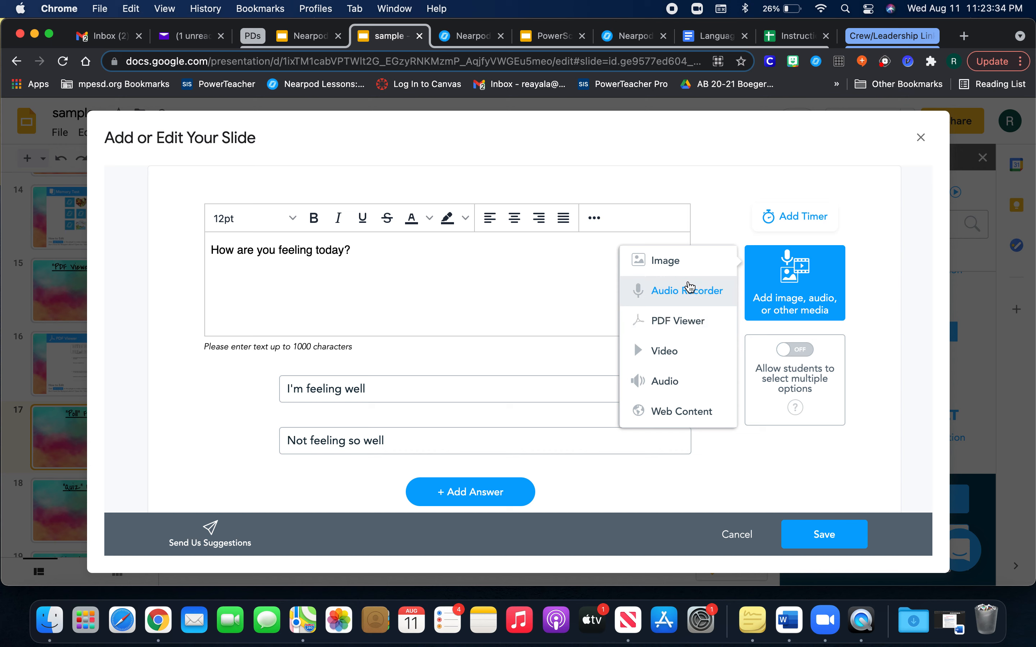
mouse_move(843, 516)
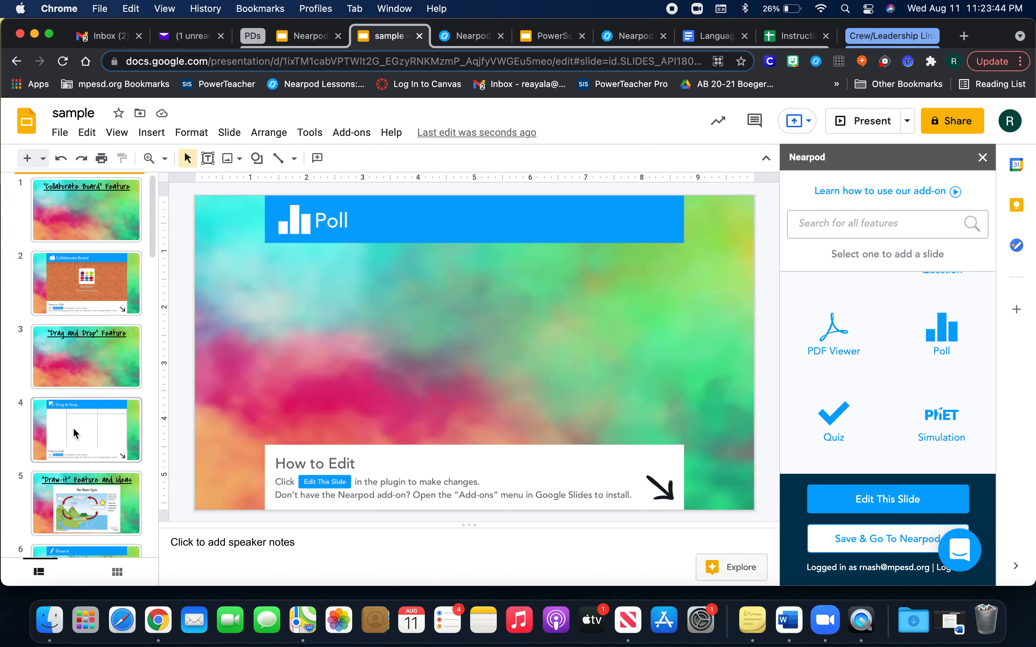
- Scroll the filmstrip past the new Poll slide to slide 19, the Quiz Feature slide
scroll(down, 3)
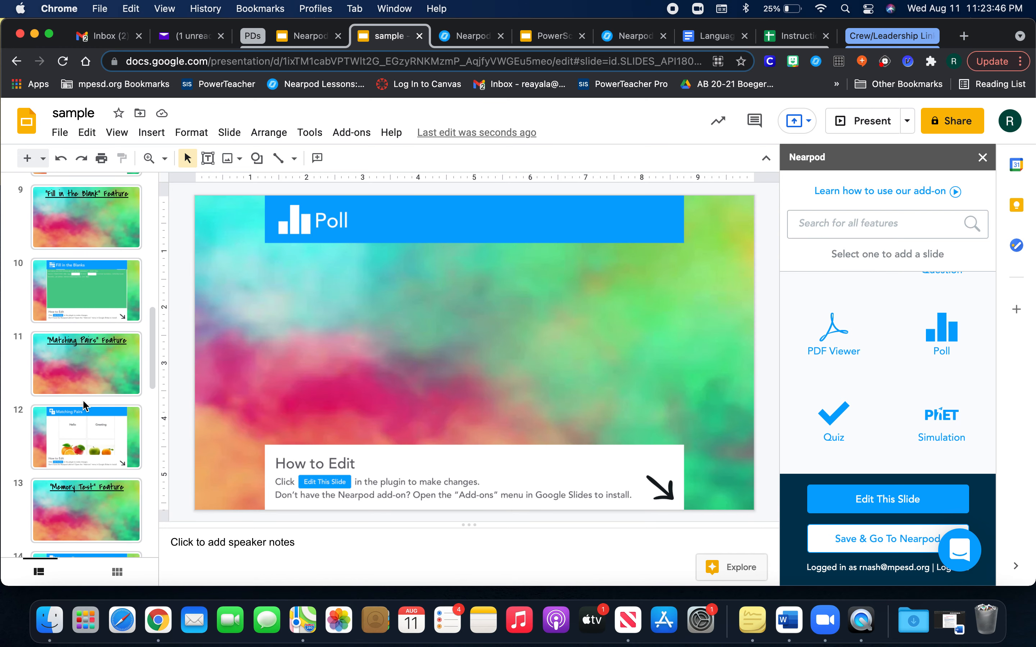
scroll(down, 3)
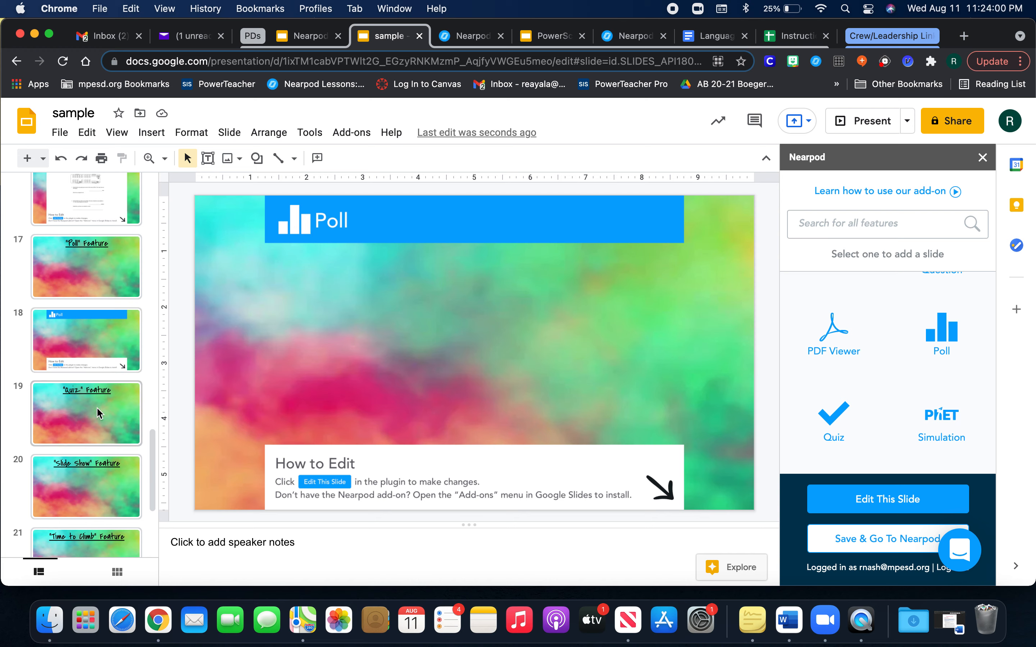
click(86, 413)
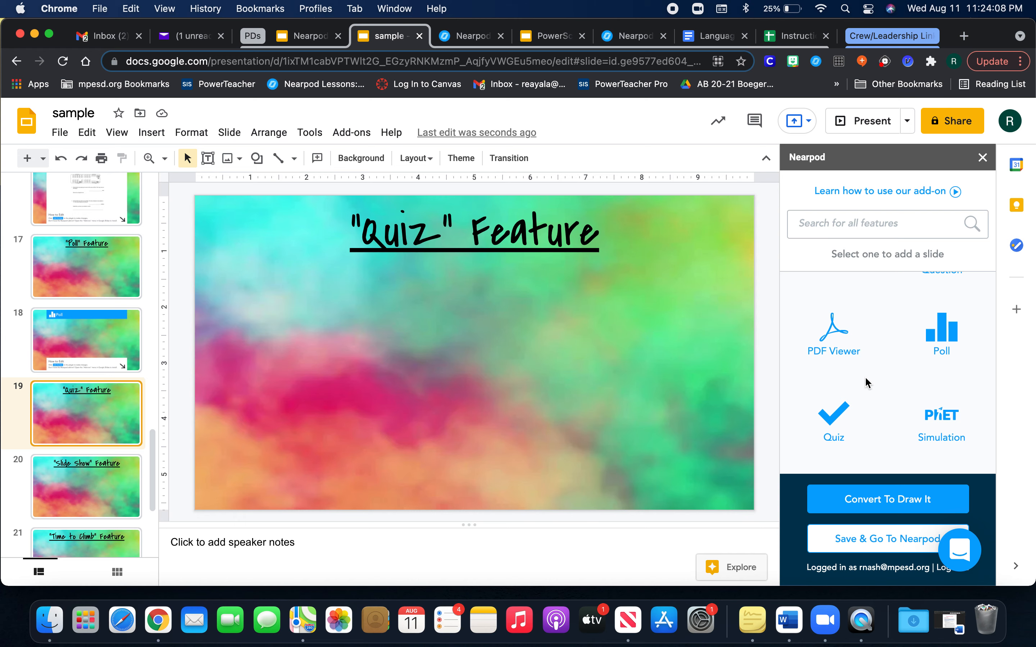
mouse_move(833, 419)
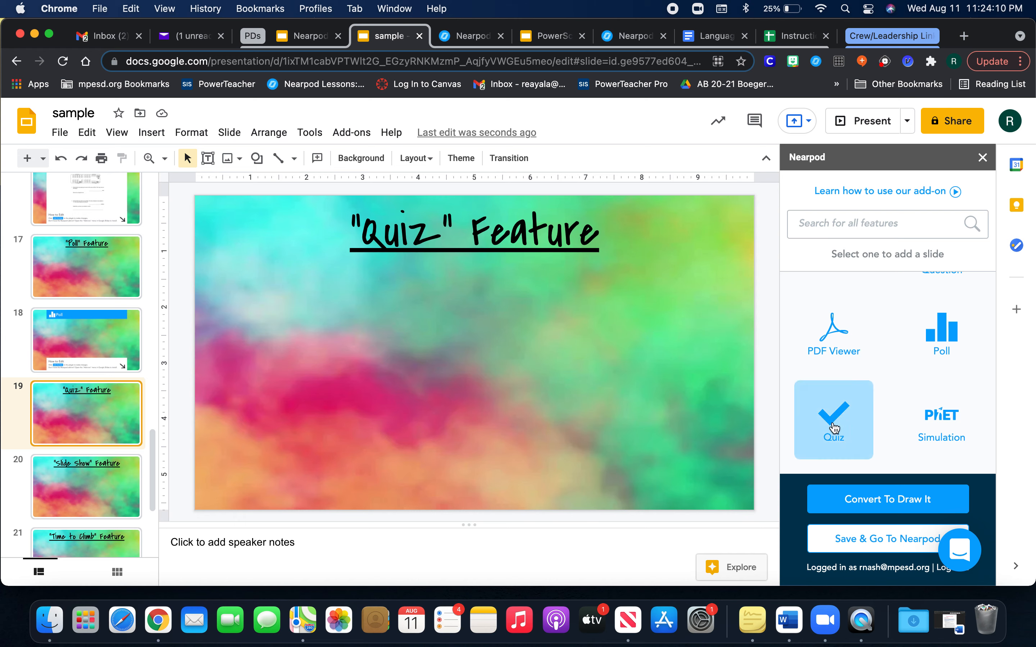
mouse_move(822, 466)
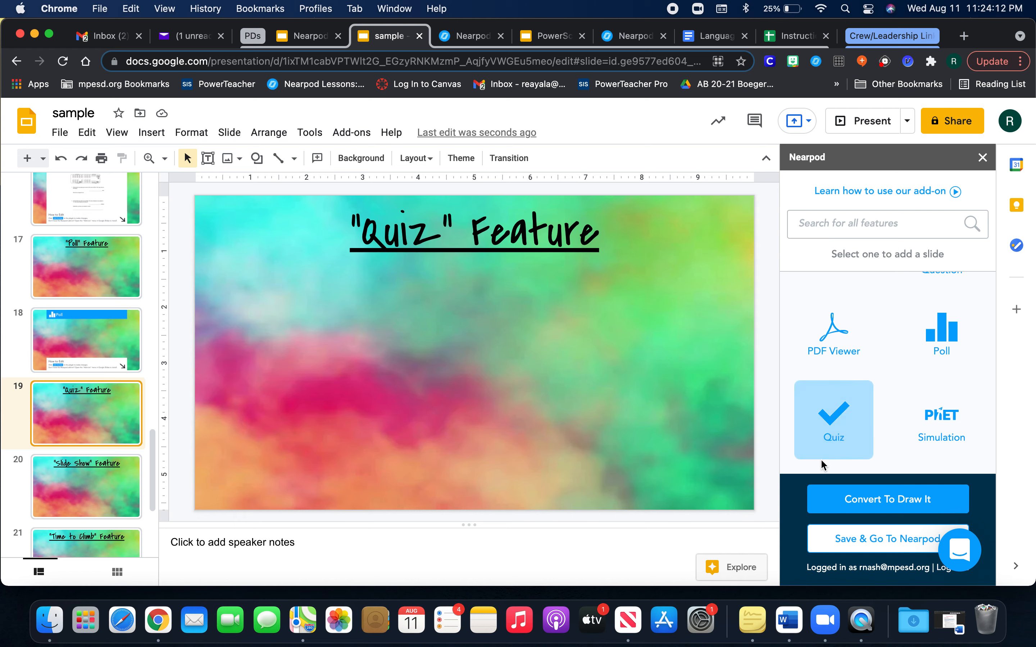
- Start a Nearpod quiz titled 'Hello!' and review the media options for Question 1
click(833, 419)
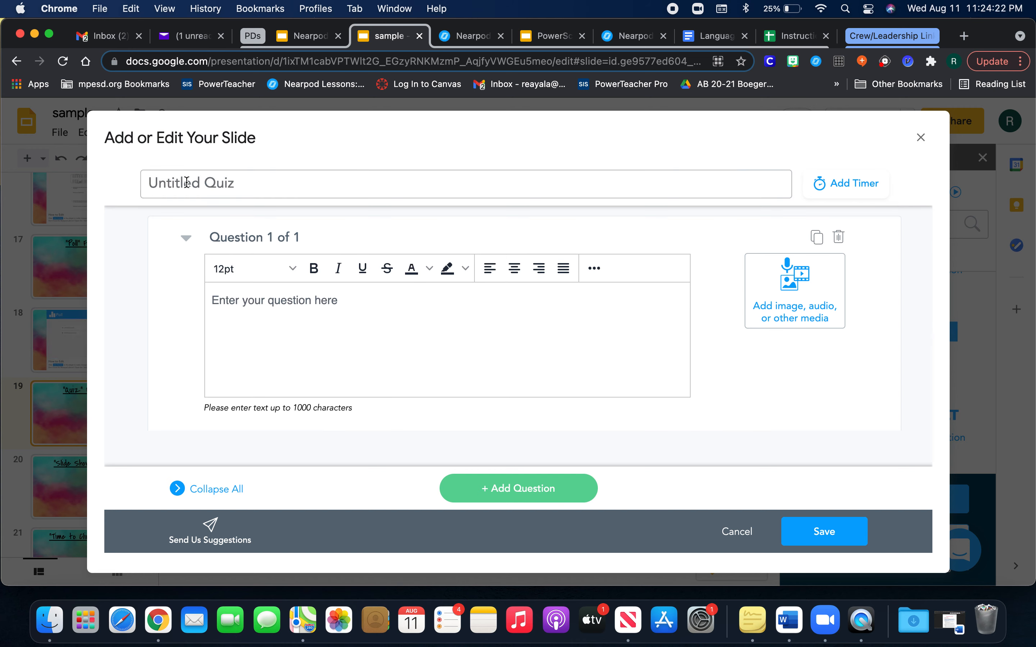
text(Hello!)
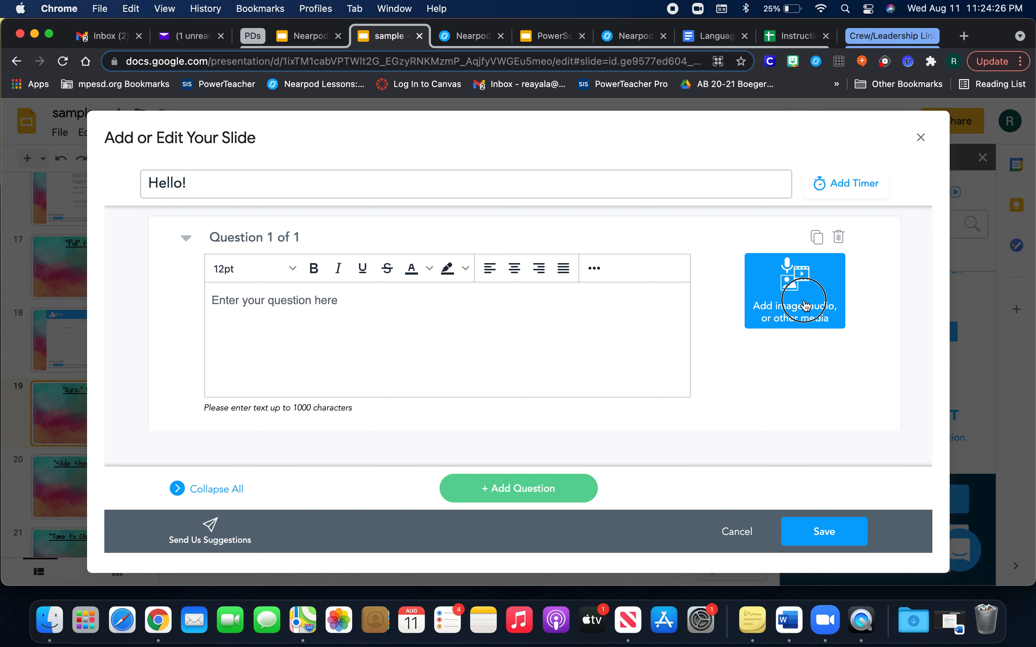
click(794, 291)
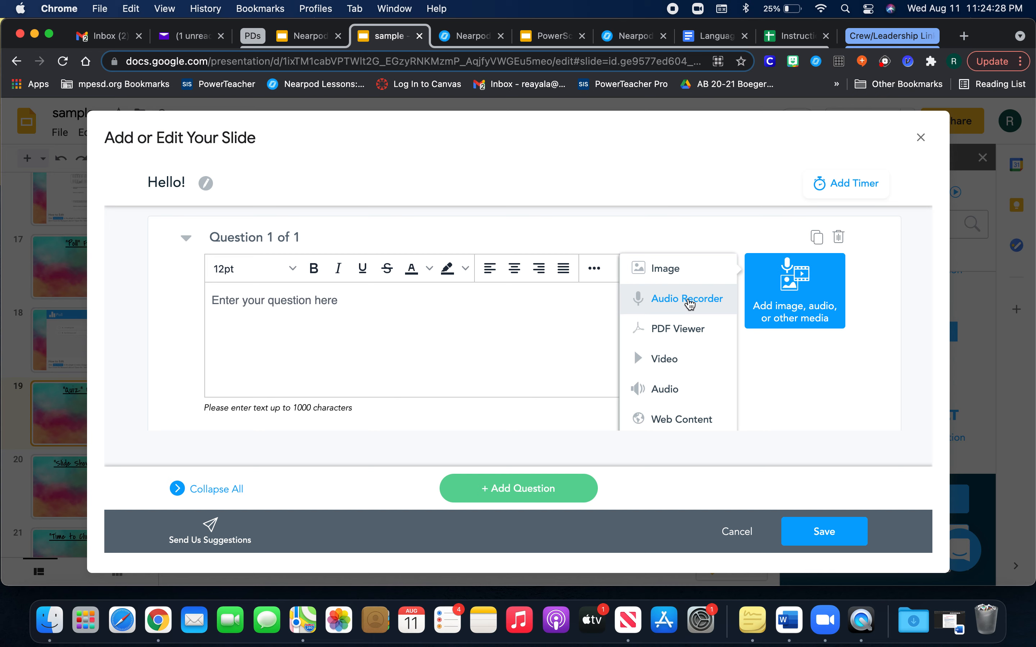
mouse_move(696, 313)
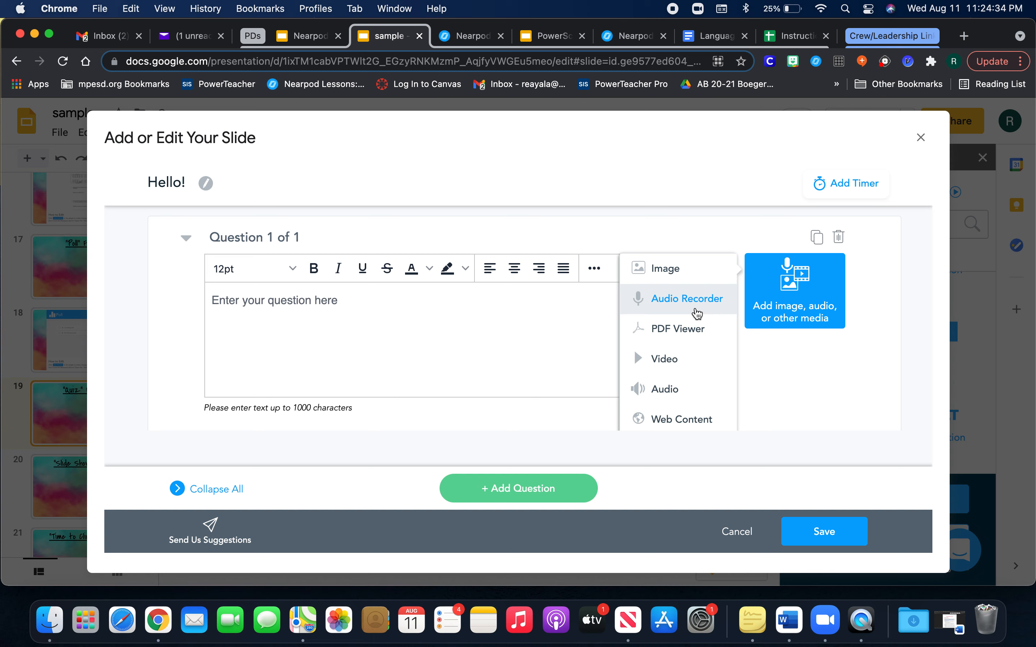
mouse_move(684, 363)
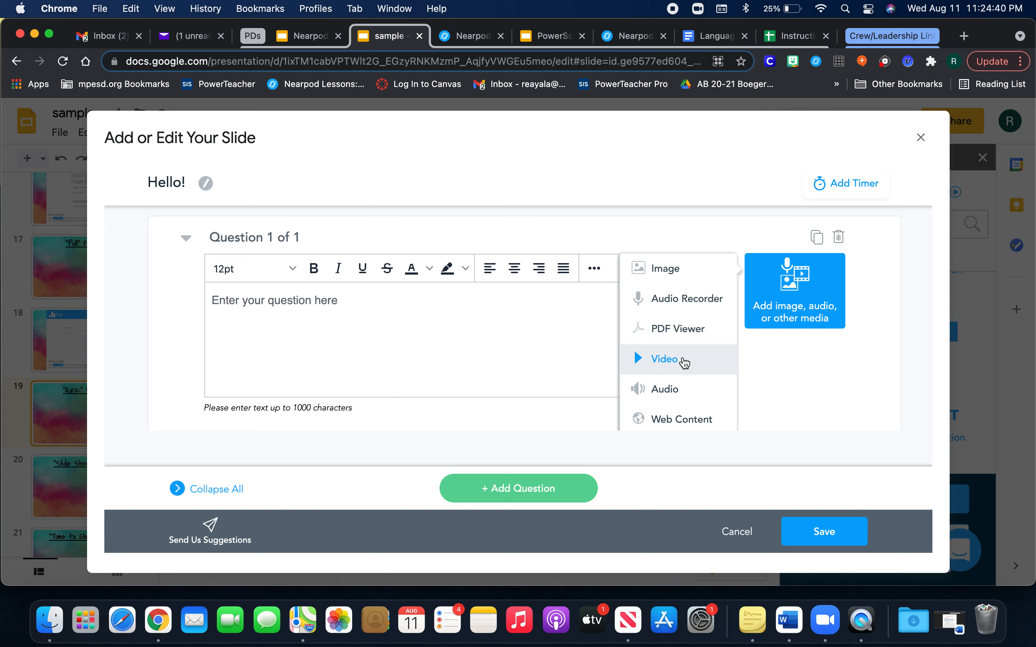
mouse_move(790, 325)
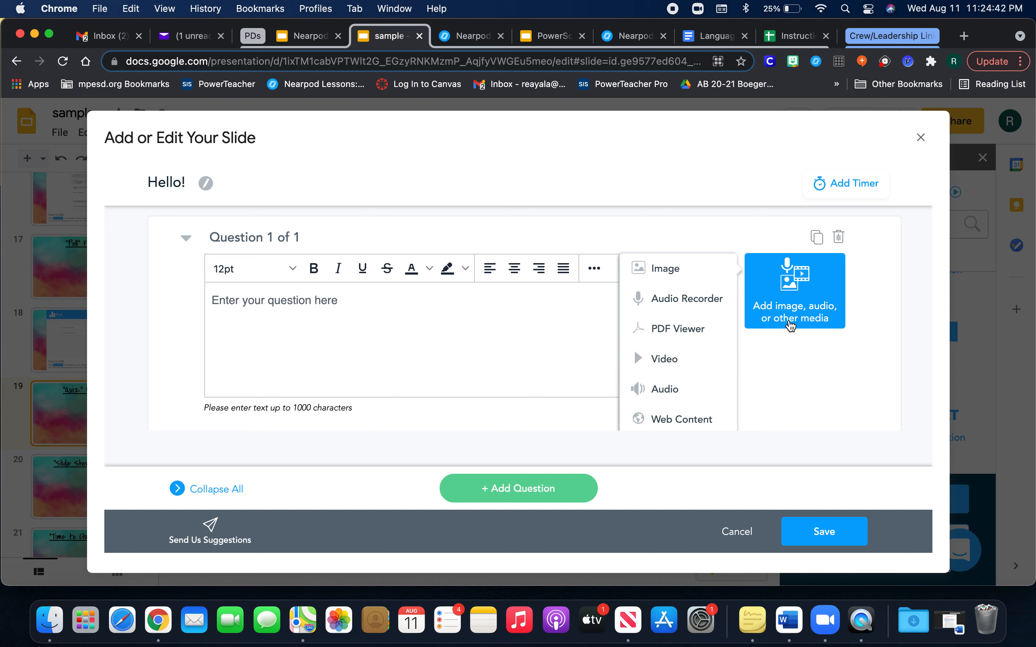
mouse_move(473, 342)
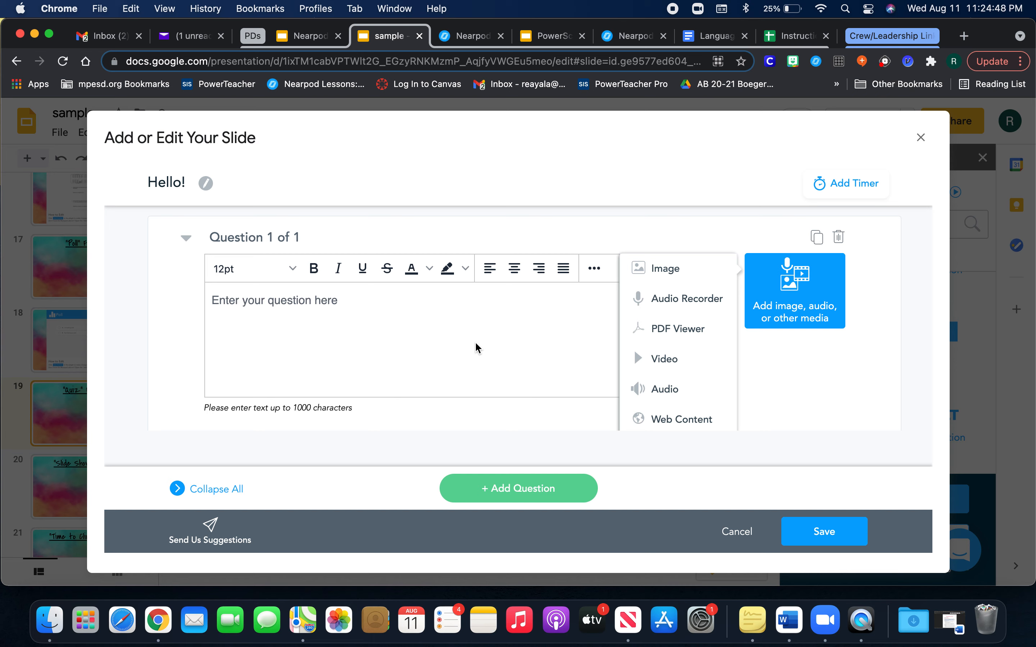
- Write the question '5+' with answers 8 and 10, then add a third answer option, 5
text(5)
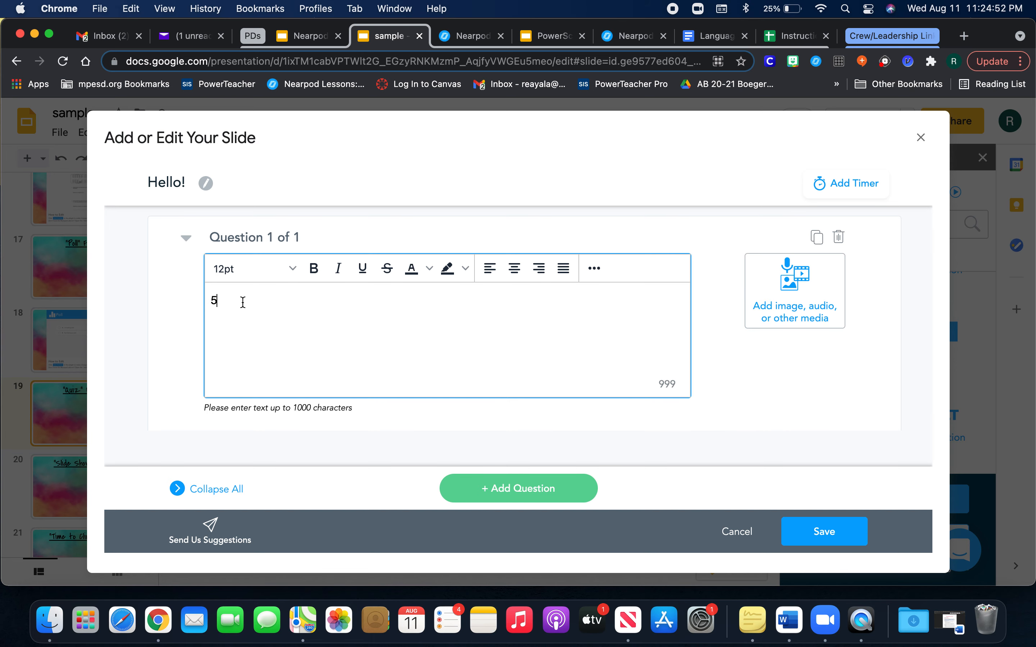
text(+)
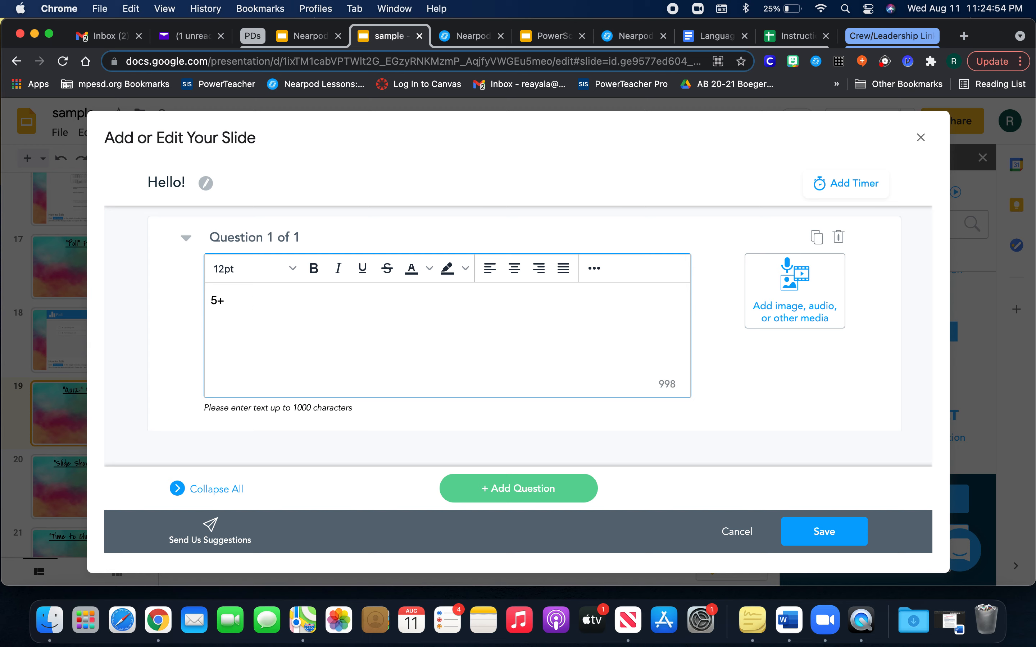
scroll(down, 3)
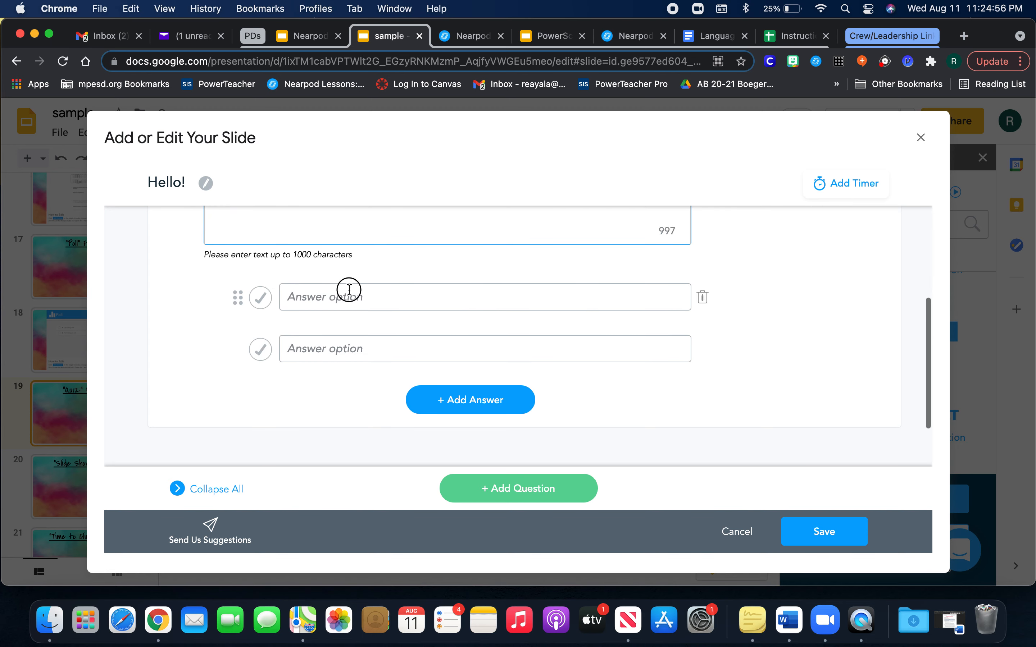
text(8)
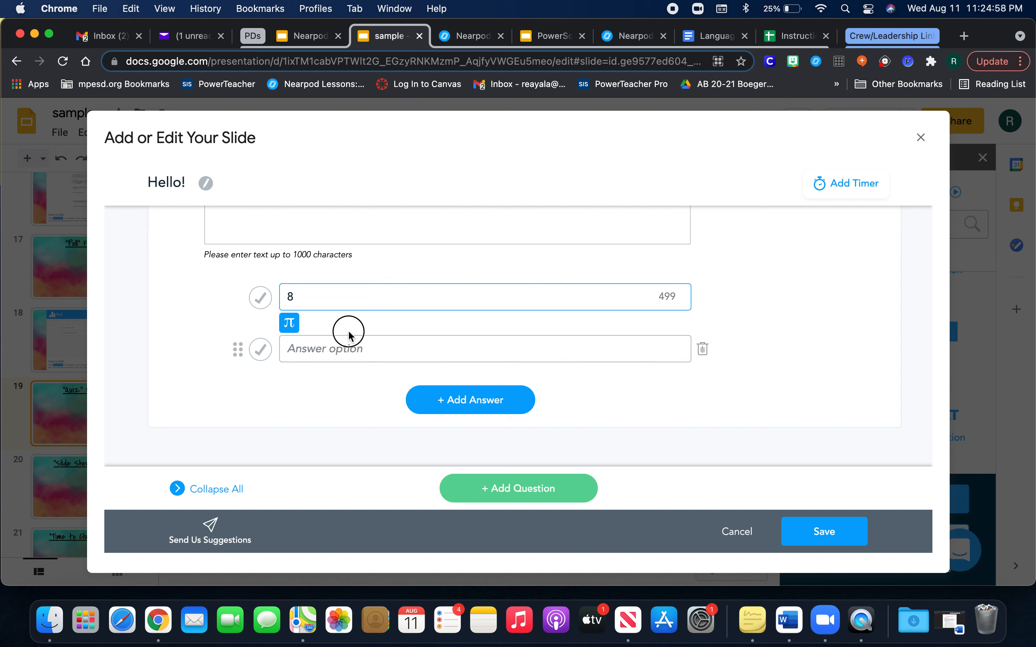
text(10)
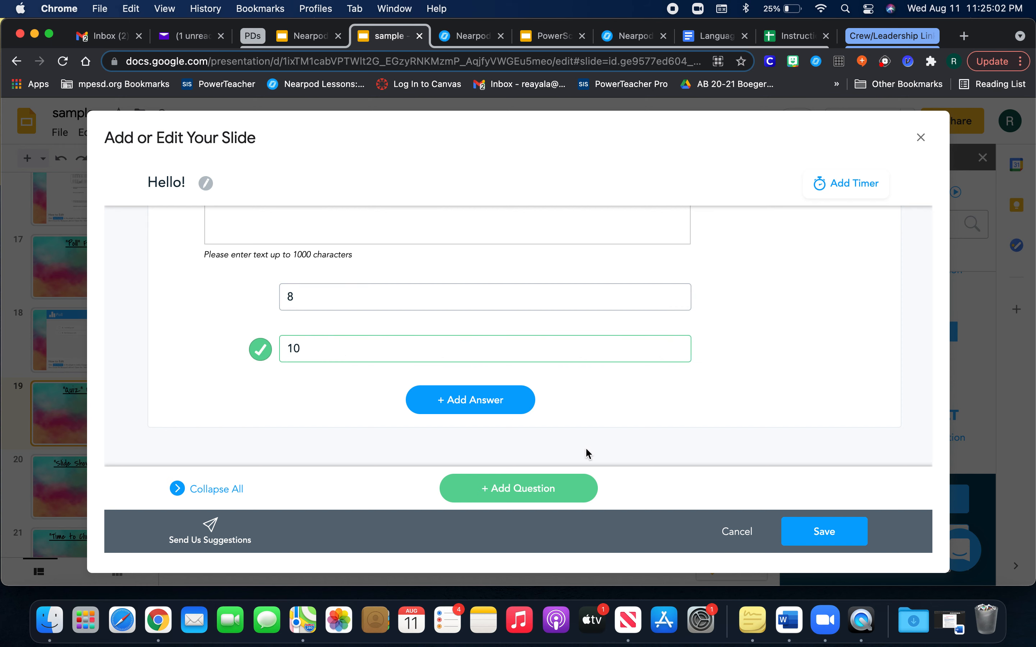
mouse_move(274, 388)
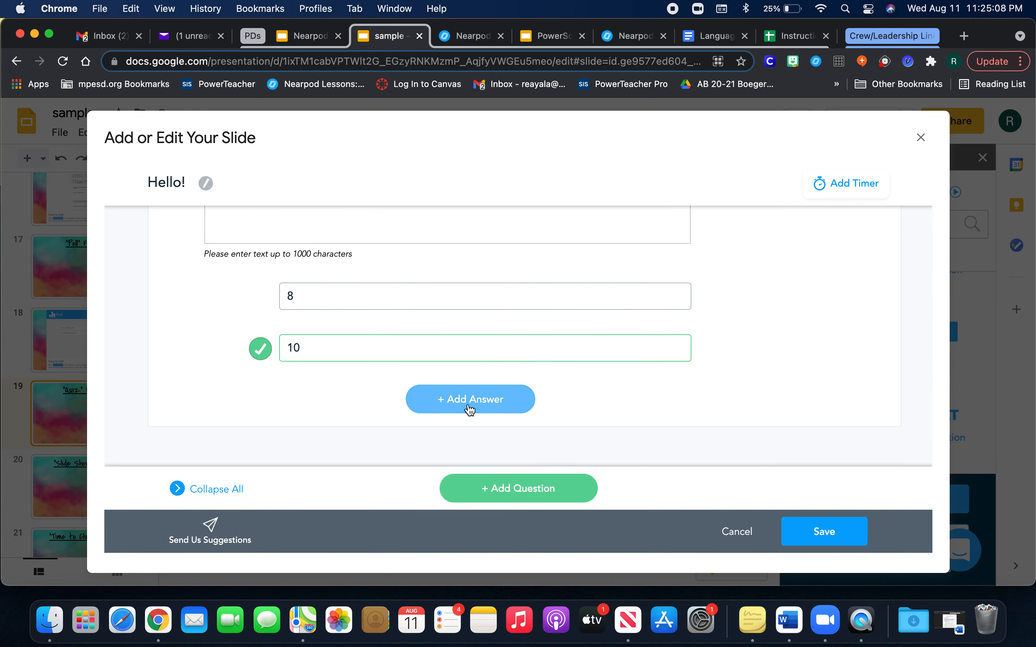
click(470, 399)
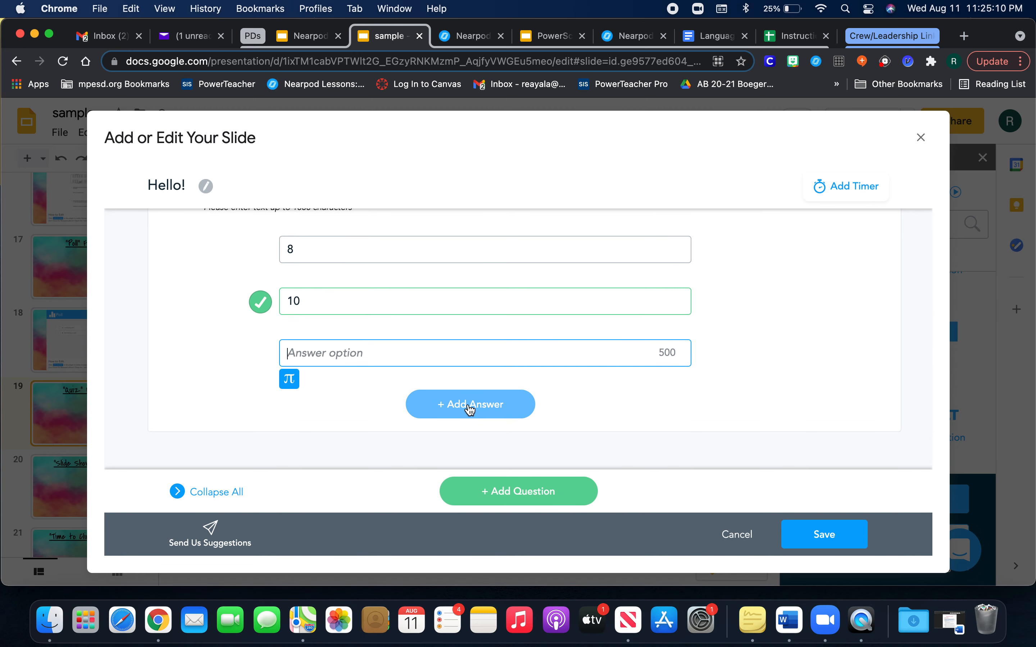
text(5)
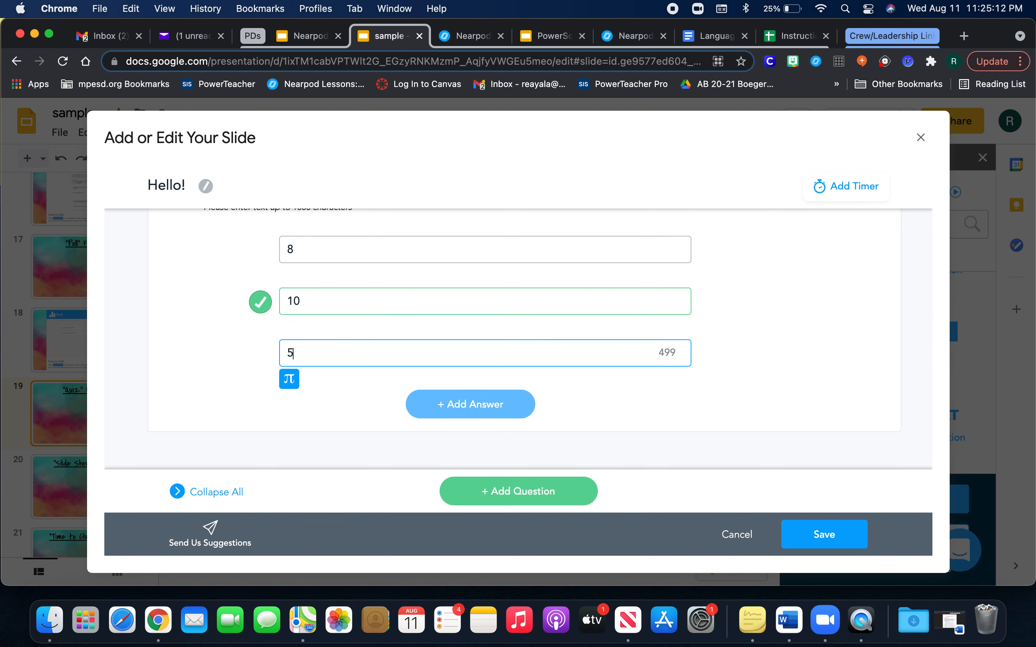
- Add a second question with placeholder text 'jpdlf' and placeholder answers such as '[kj['
click(518, 490)
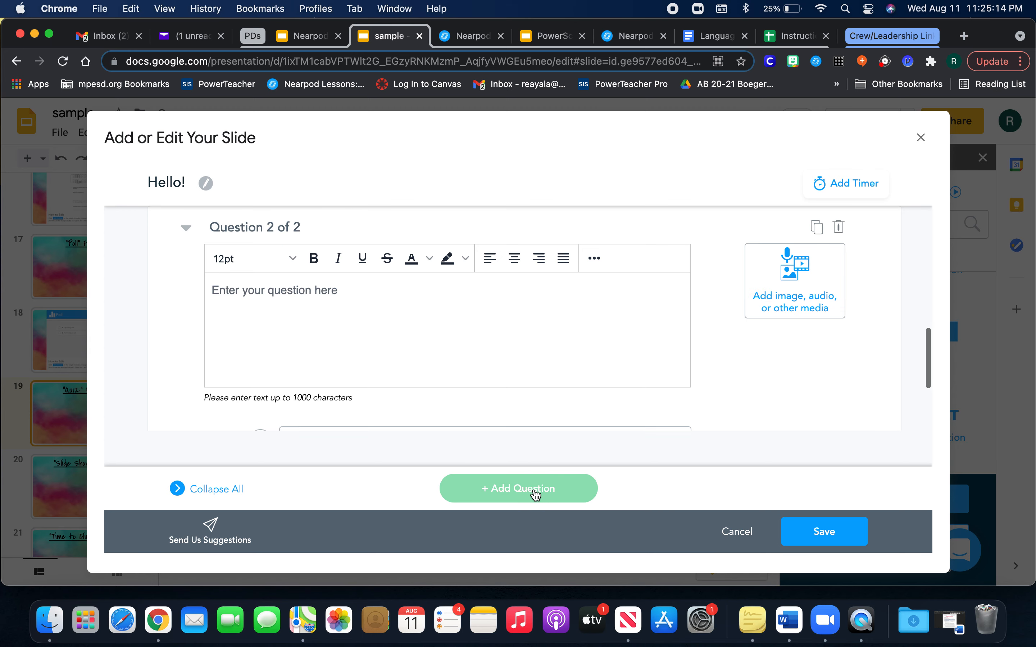
click(446, 323)
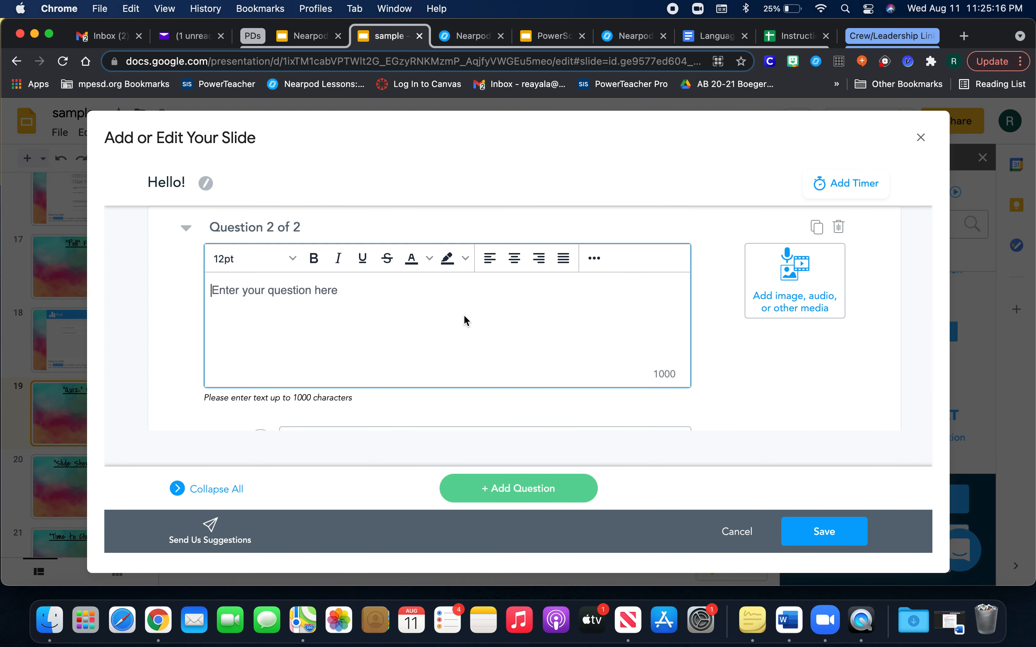
scroll(down, 3)
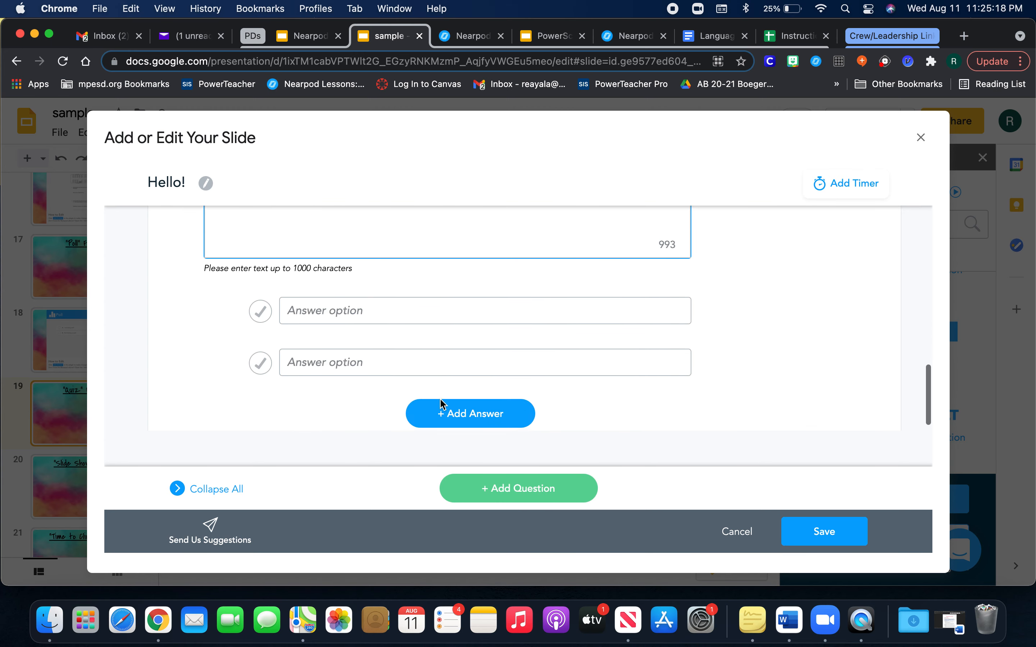
text(jpdlf)
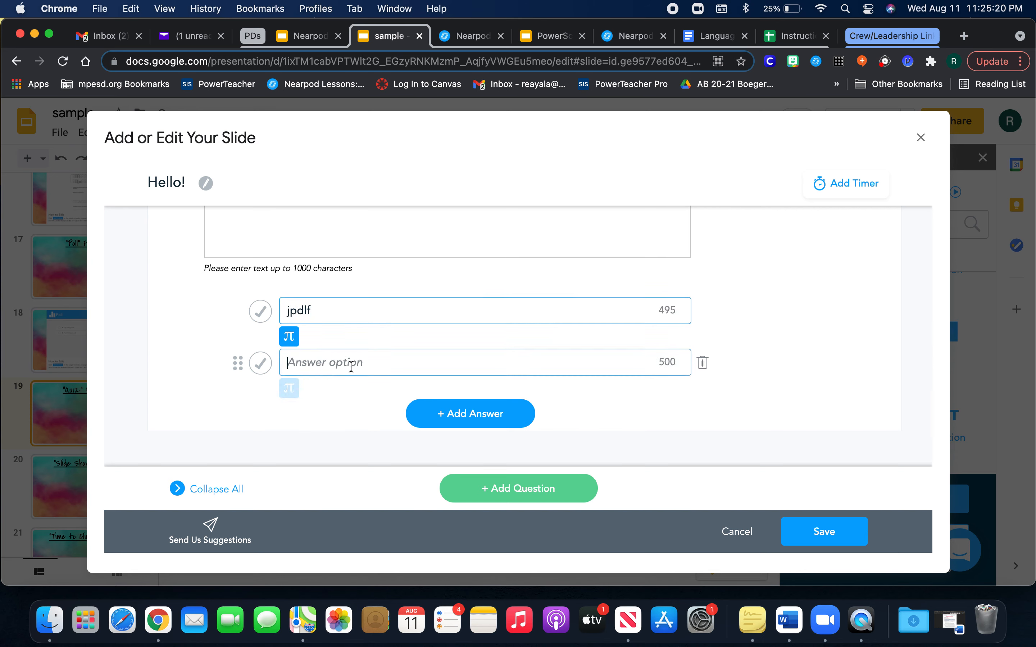
text([kj[)
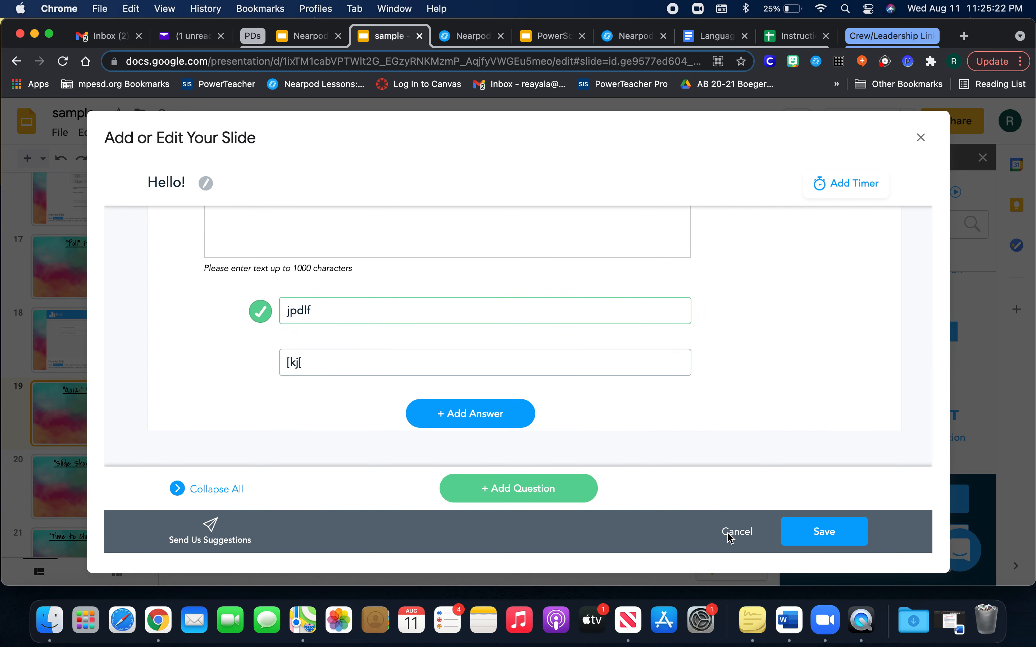
mouse_move(870, 261)
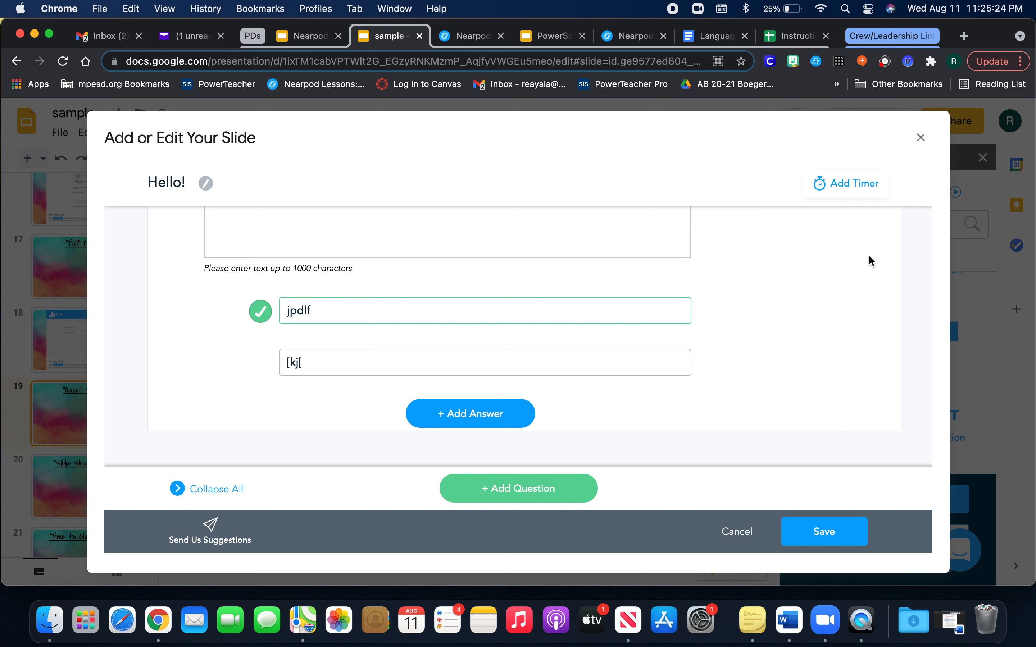
scroll(down, 3)
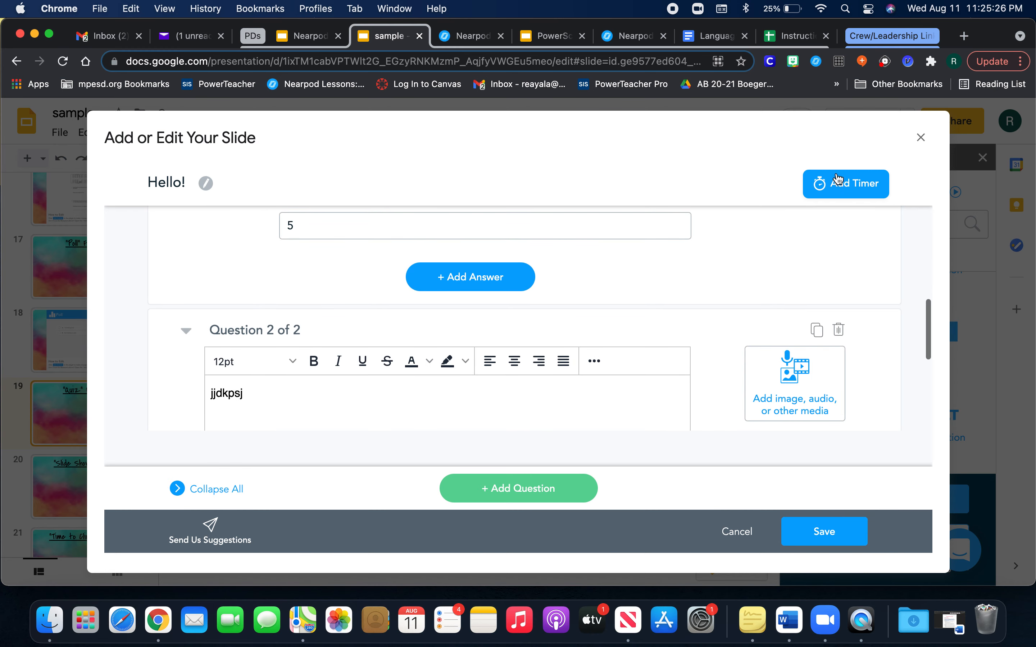
click(846, 184)
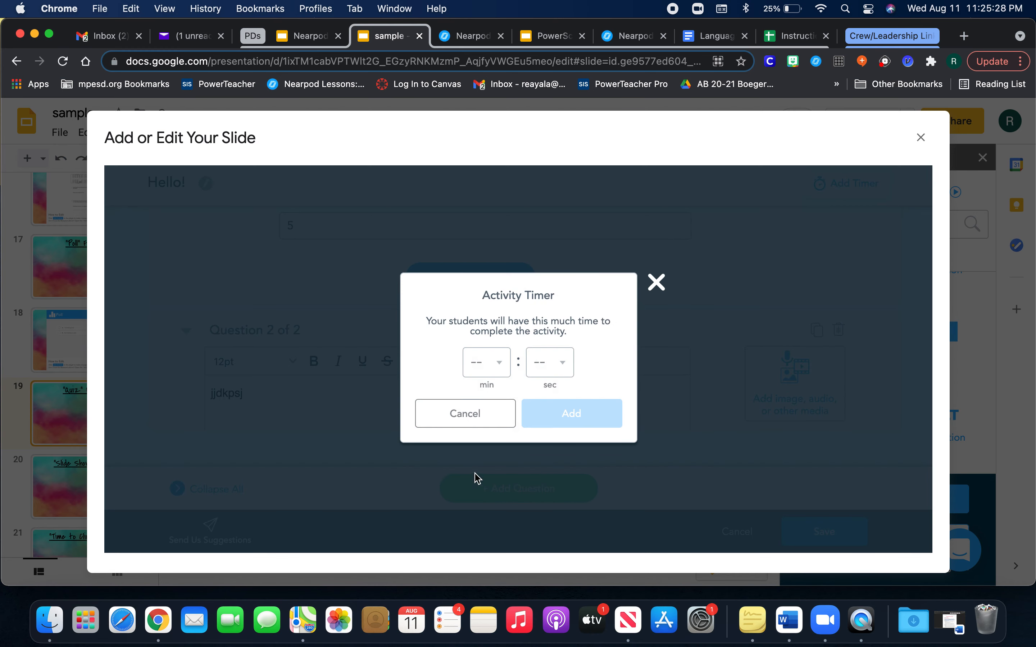
mouse_move(481, 416)
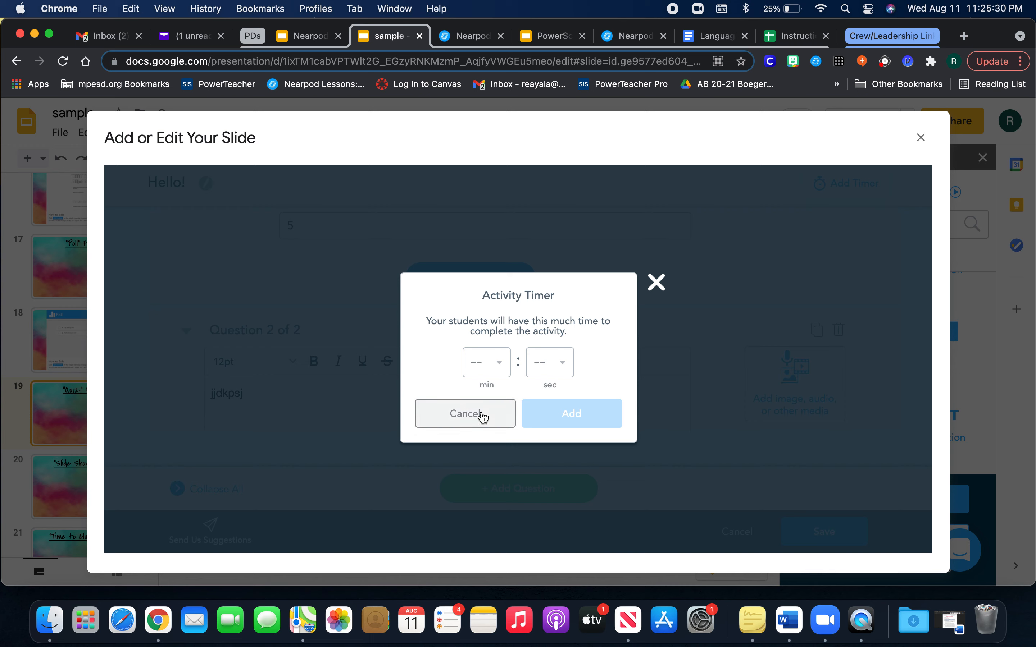
click(465, 414)
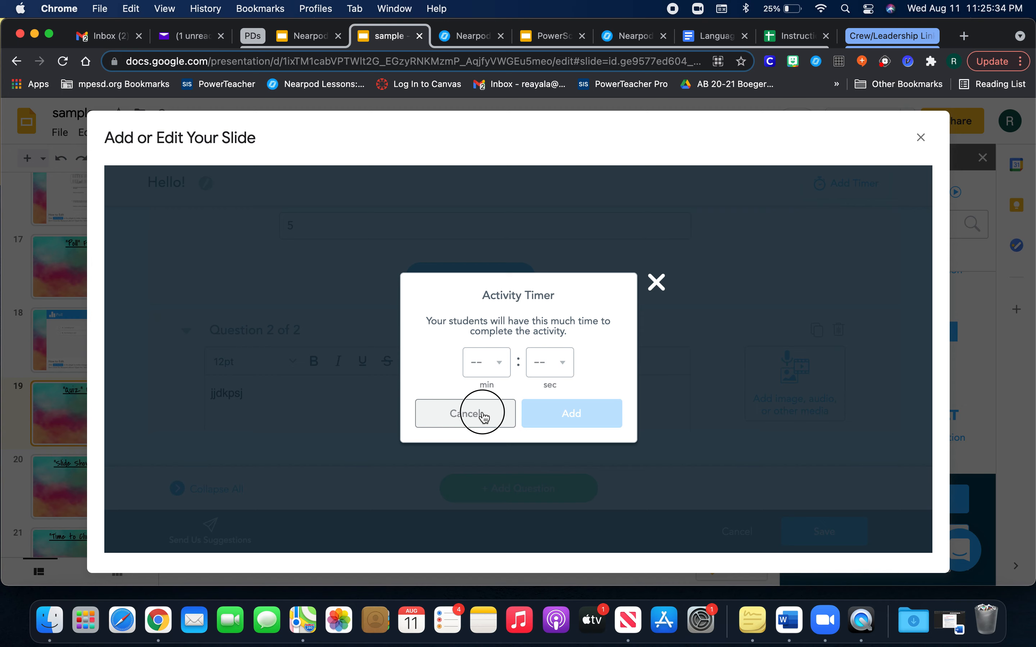
click(465, 414)
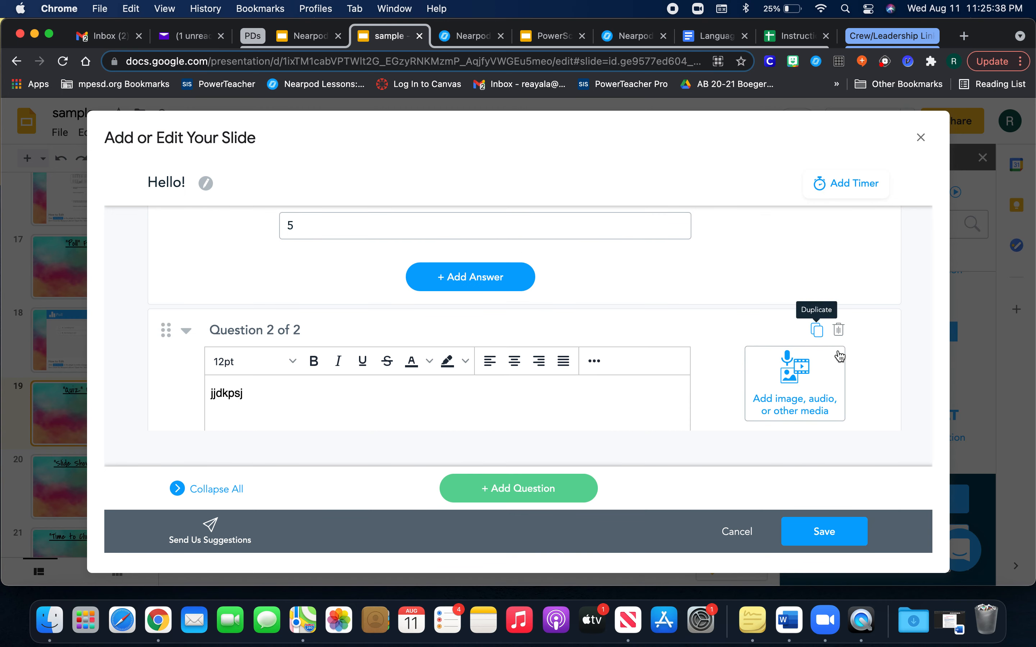
mouse_move(795, 405)
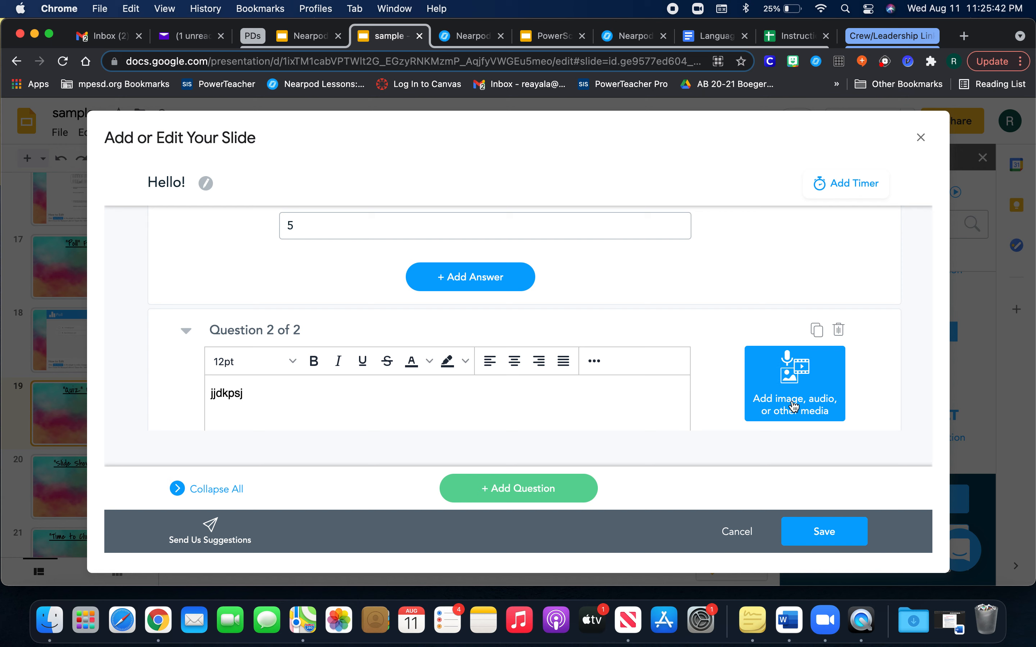
click(793, 383)
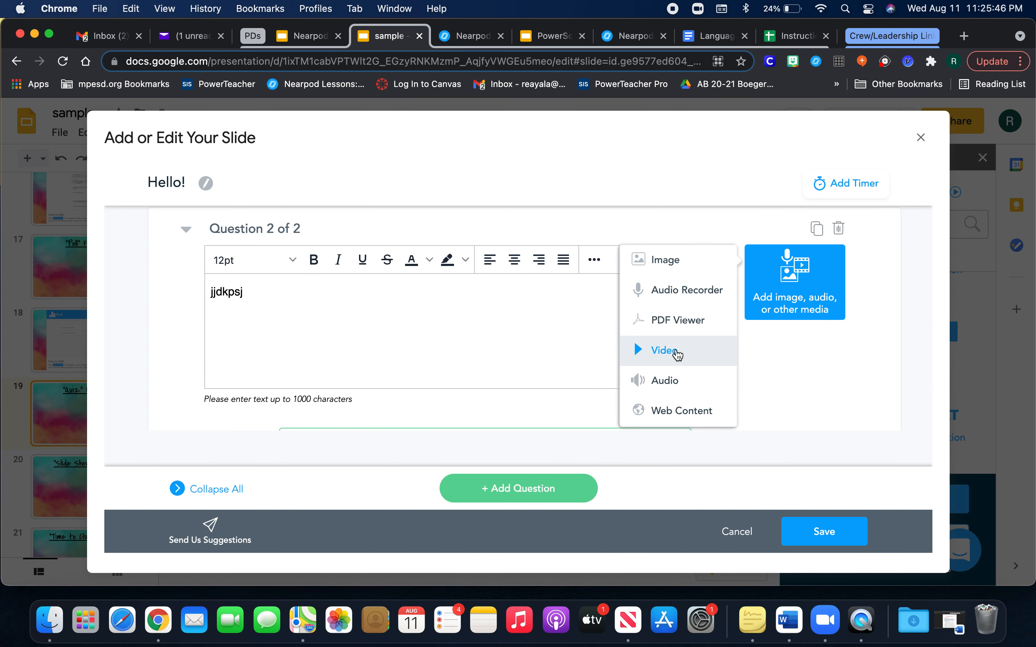
mouse_move(683, 324)
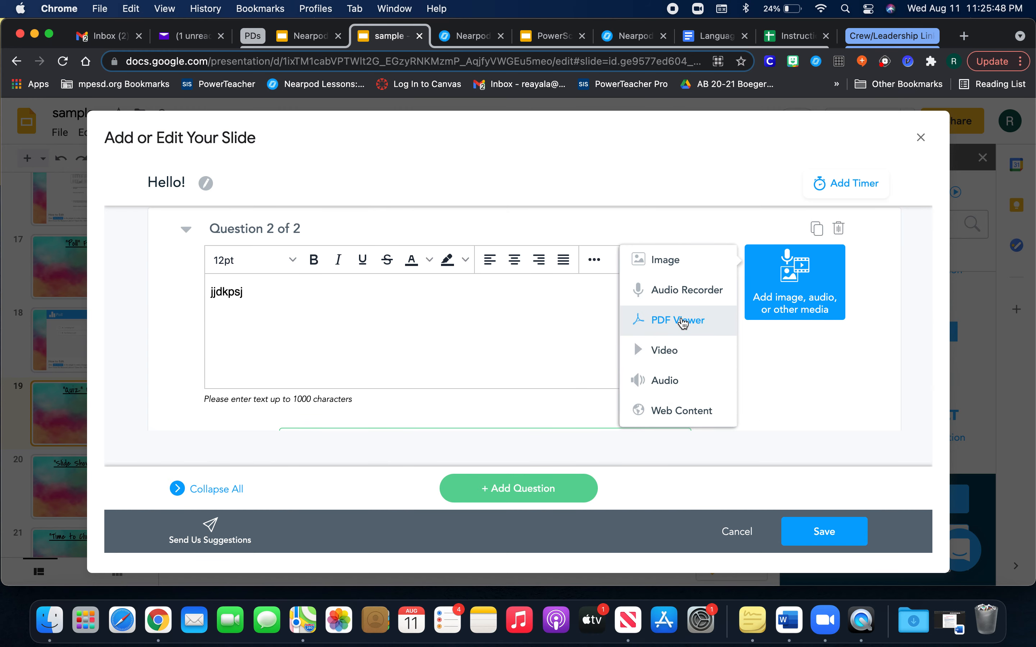
mouse_move(664, 350)
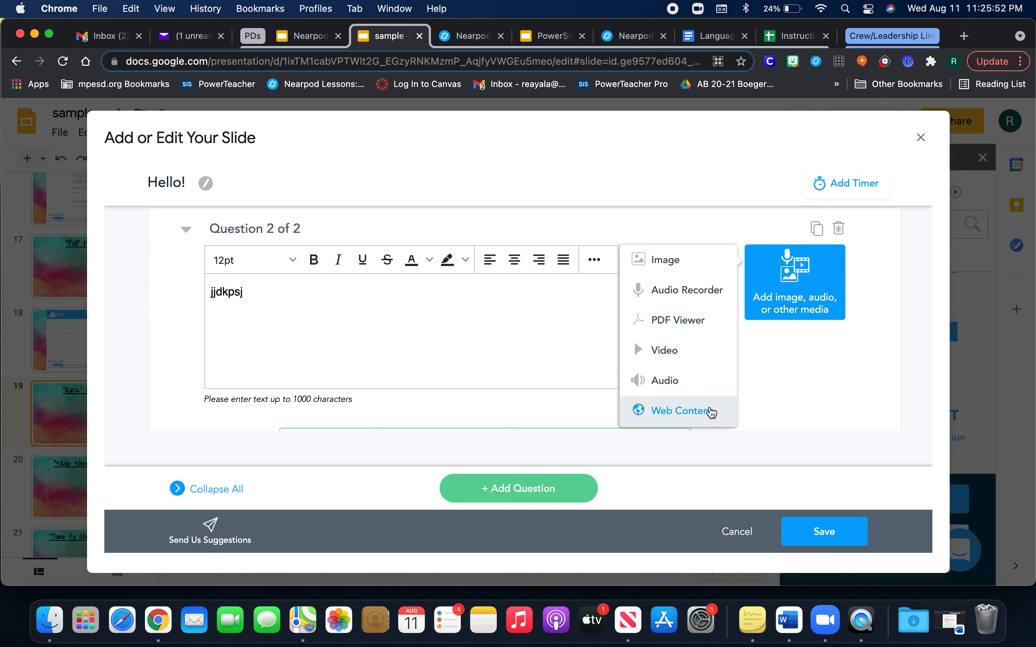
mouse_move(798, 408)
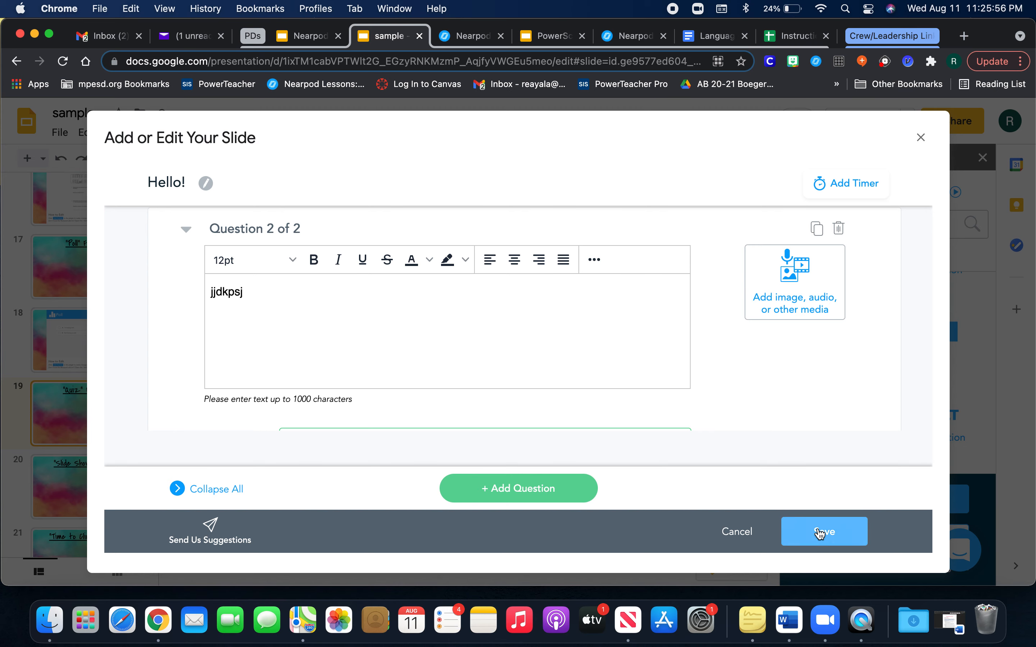
- Save the Nearpod quiz into the deck as slide 20 with answers 8, 10 and 5
click(824, 532)
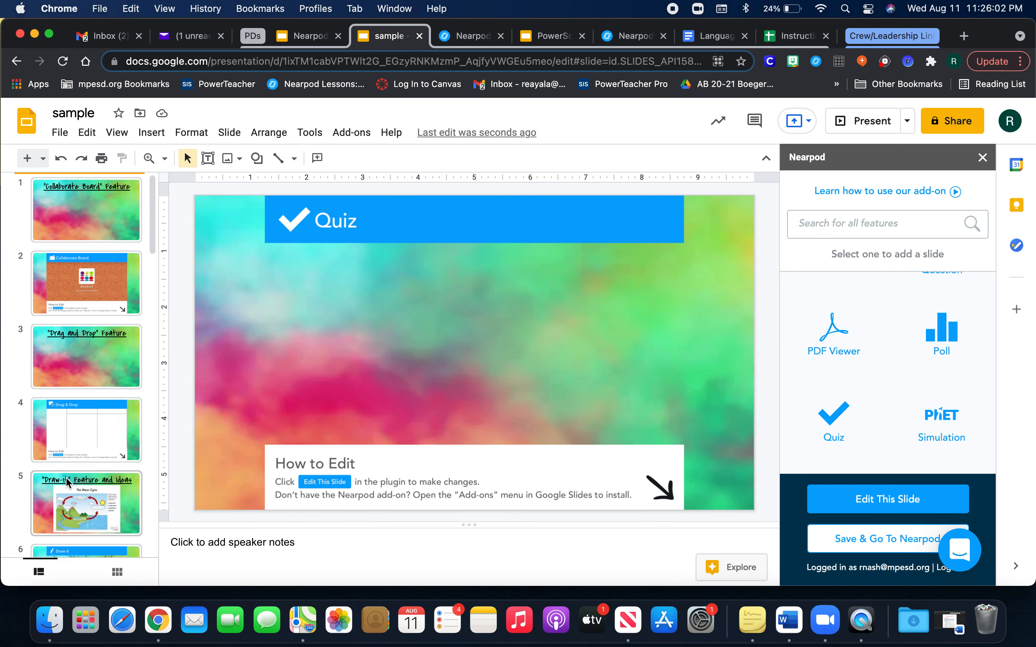
scroll(down, 3)
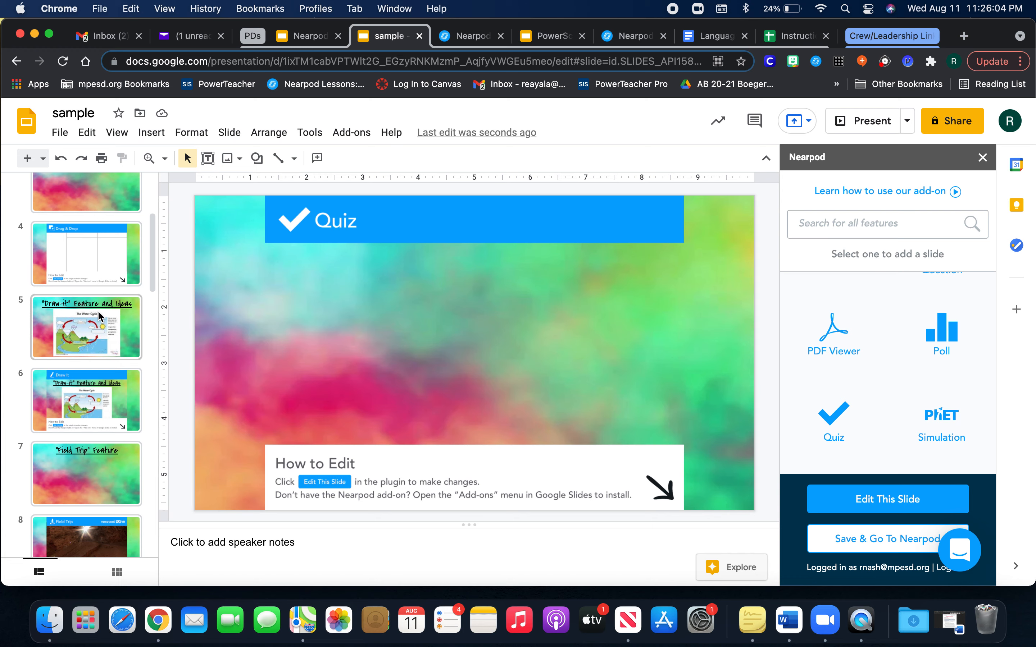
scroll(up, 3)
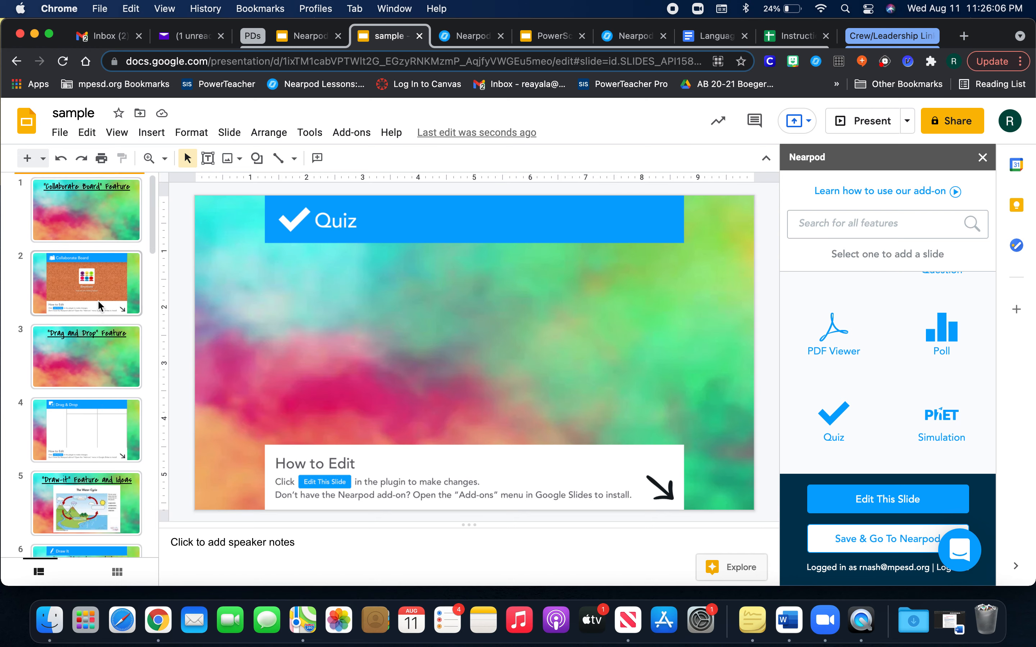
mouse_move(108, 206)
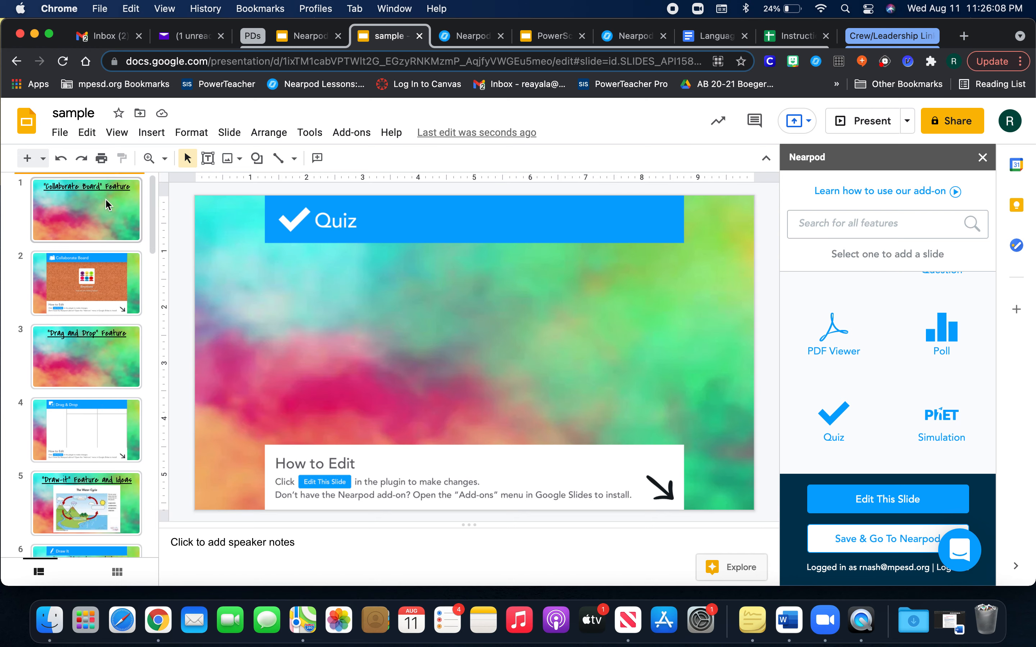
scroll(down, 3)
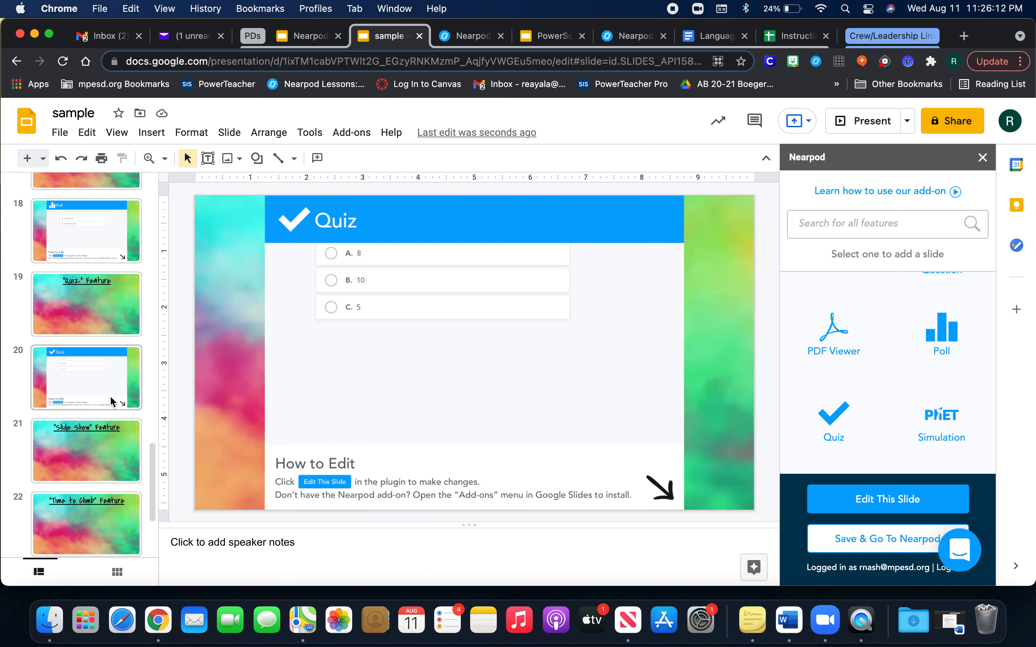
- Review the Quiz Feature title slide and the new Quiz slide after it
click(84, 304)
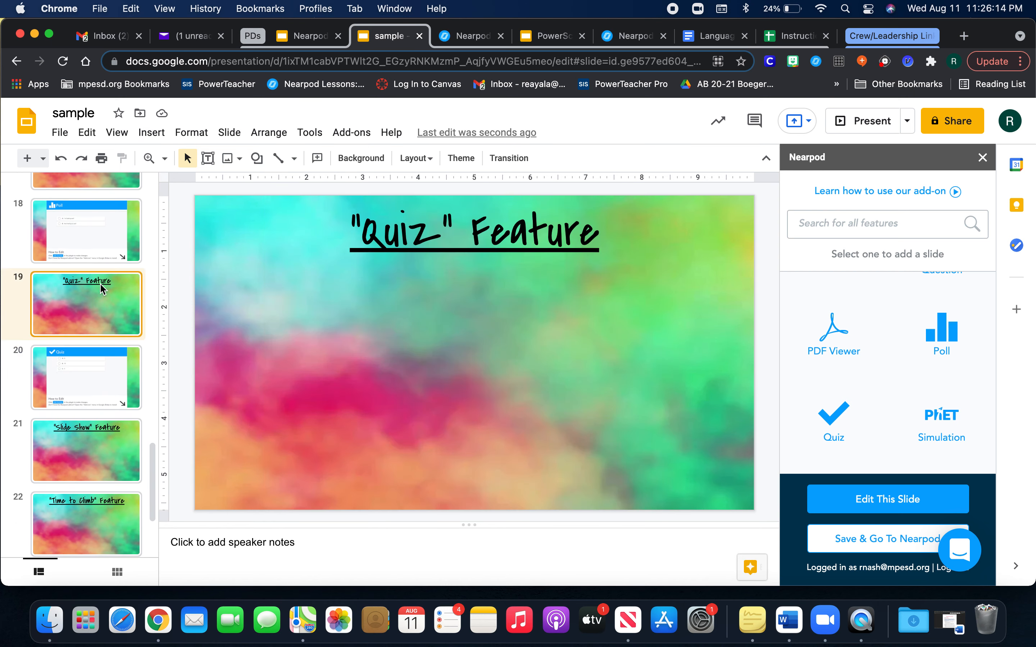
click(86, 377)
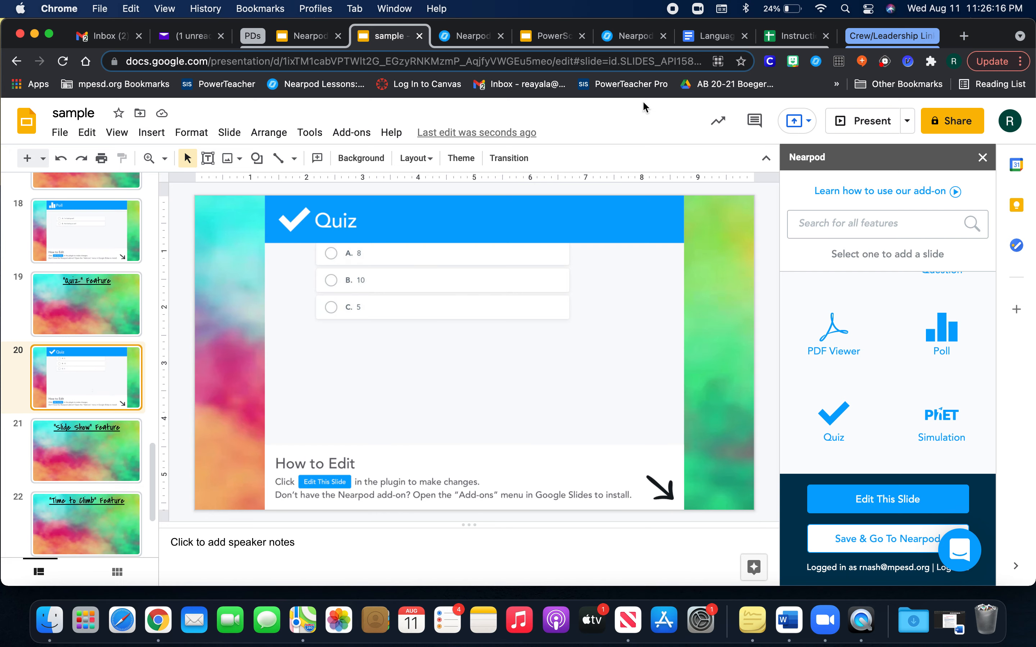